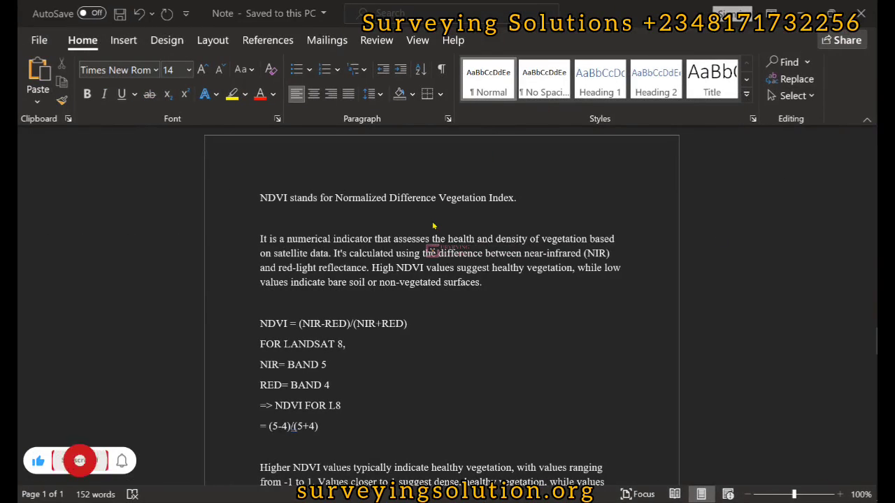
Step: Page down through the Word NDVI notes covering the definition and value ranges
{"action": "left_click", "coordinate": [78, 460]}
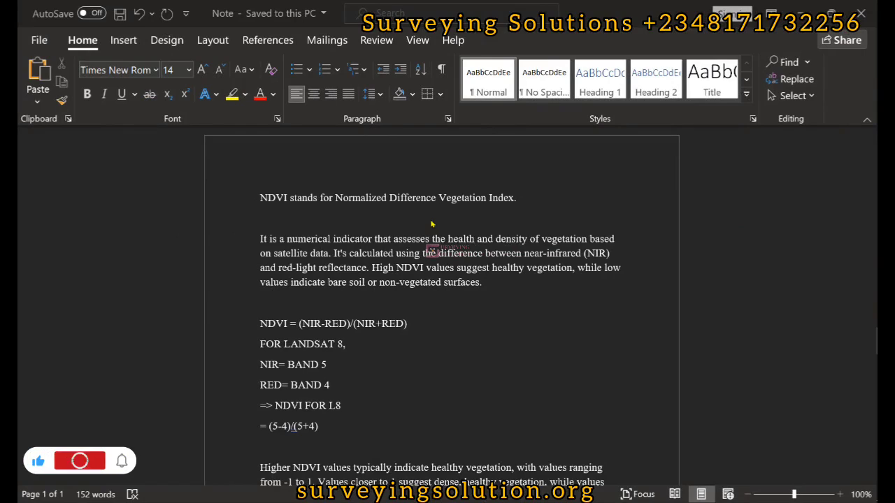
{"action": "left_click", "coordinate": [79, 460]}
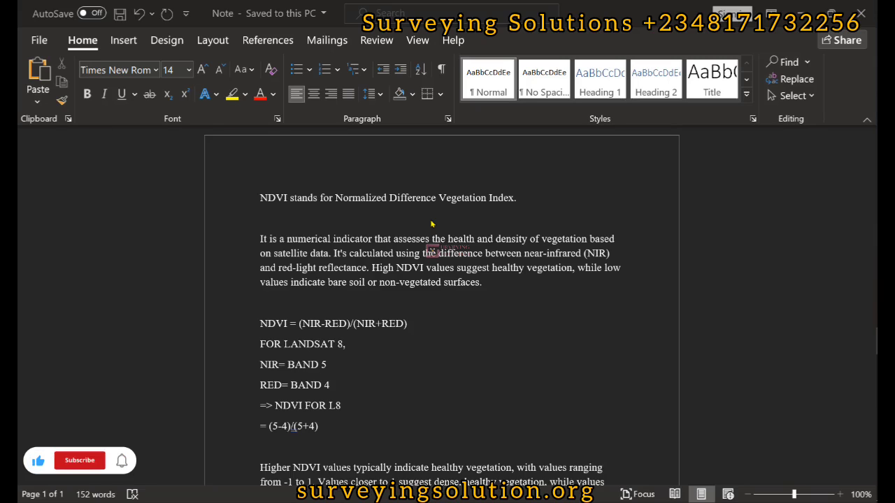
{"action": "left_click", "coordinate": [78, 460]}
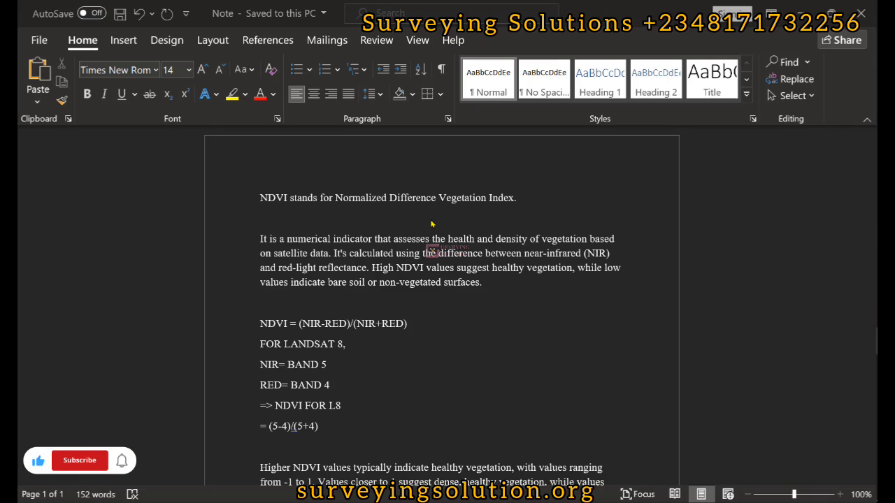
{"action": "left_click", "coordinate": [78, 460]}
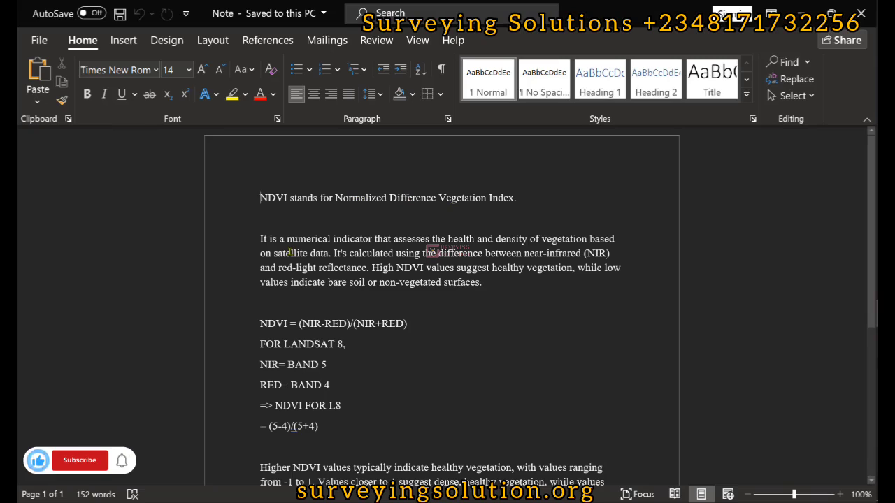
{"action": "left_click", "coordinate": [78, 460]}
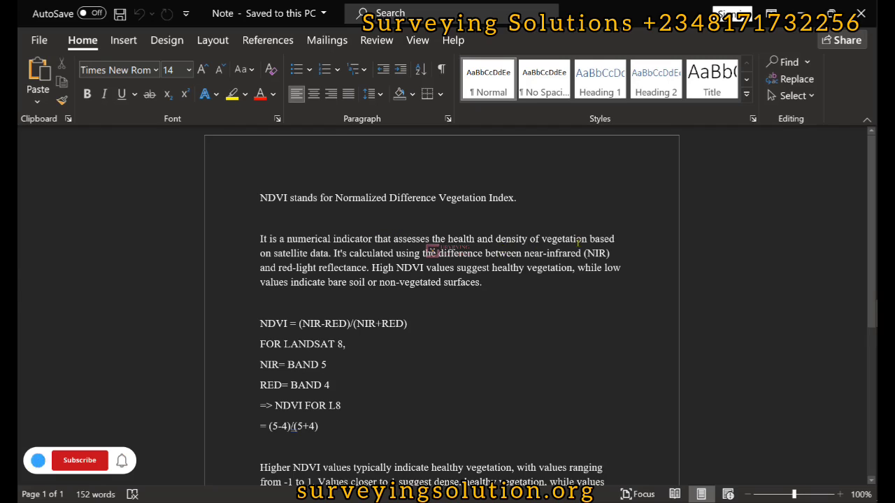
{"action": "left_click", "coordinate": [78, 460]}
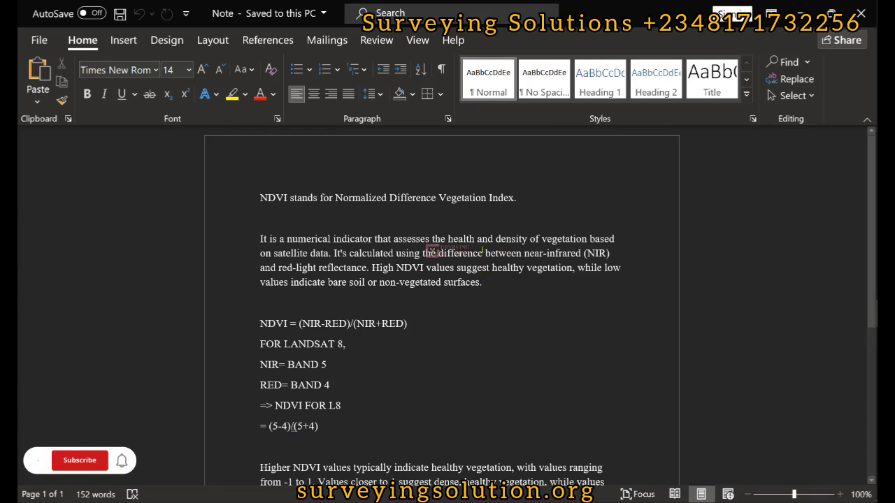
{"action": "left_click", "coordinate": [78, 460]}
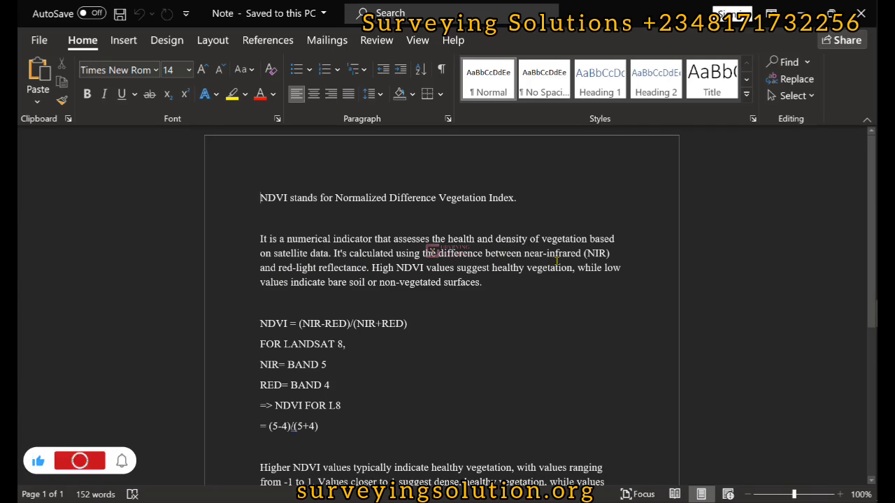
{"action": "left_click", "coordinate": [78, 462]}
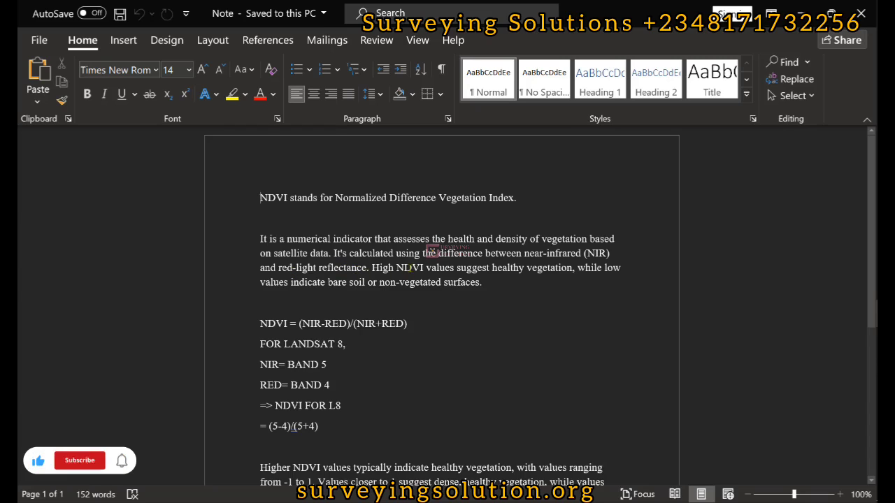
{"action": "scroll", "scroll_direction": "down", "scroll_amount": 3}
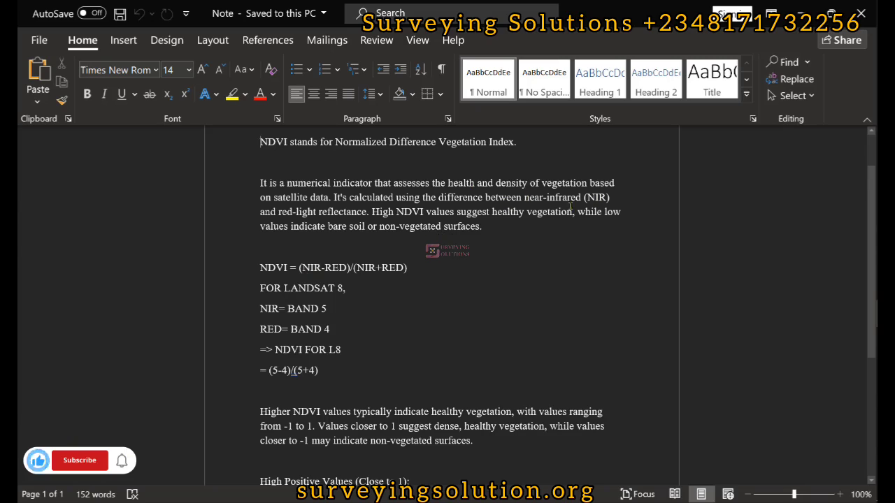
{"action": "left_click", "coordinate": [79, 460]}
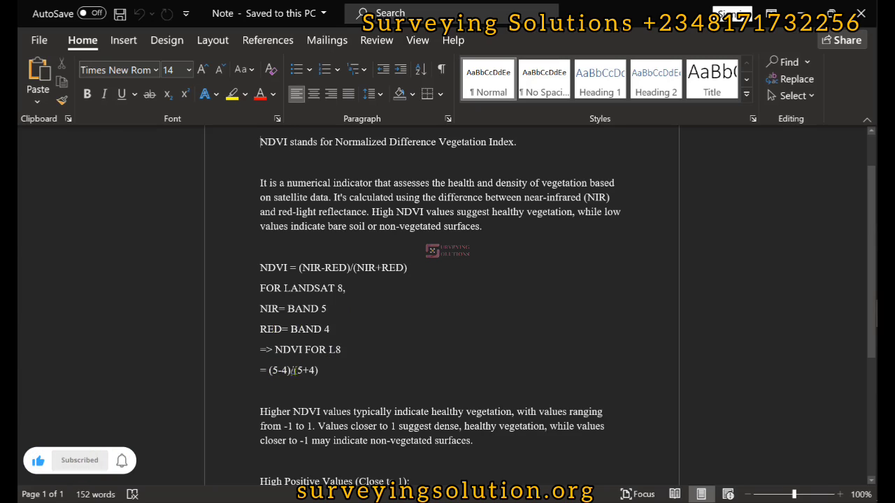
{"action": "left_click", "coordinate": [78, 460]}
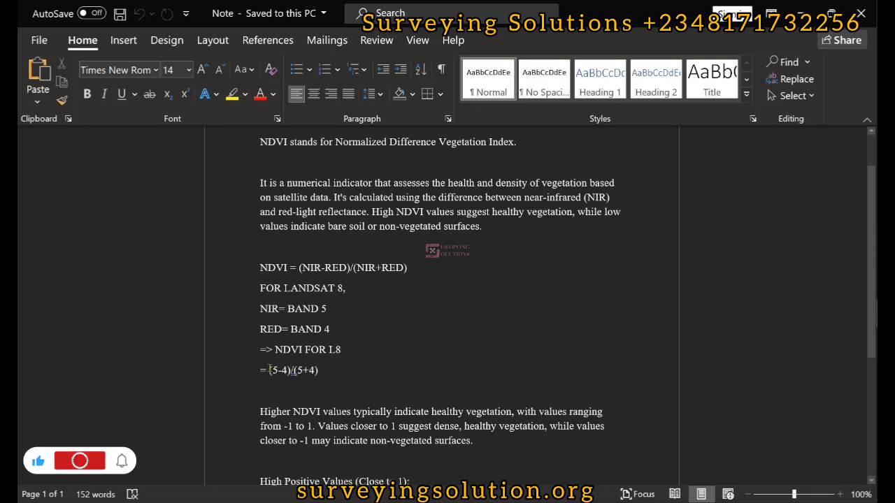
{"action": "left_click", "coordinate": [78, 460]}
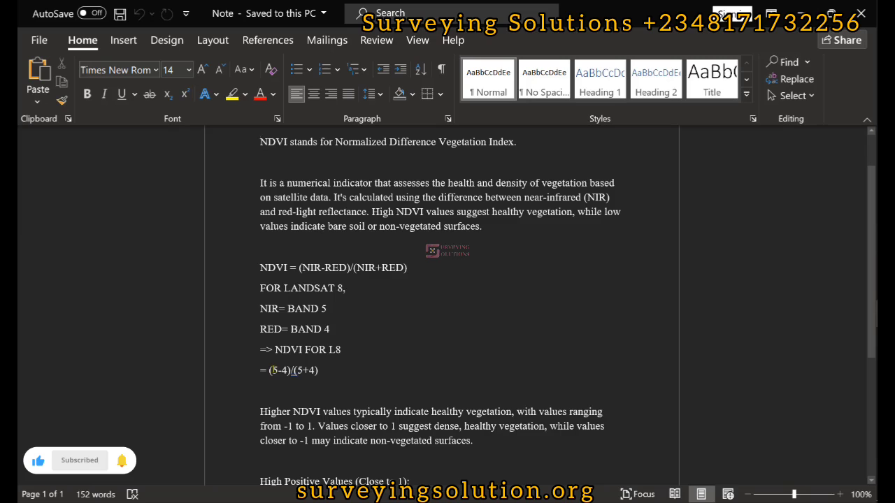
Step: Reach the High/Low NDVI value notes, then switch to the empty ArcGIS Pro map project
{"action": "scroll", "scroll_direction": "down", "scroll_amount": 3}
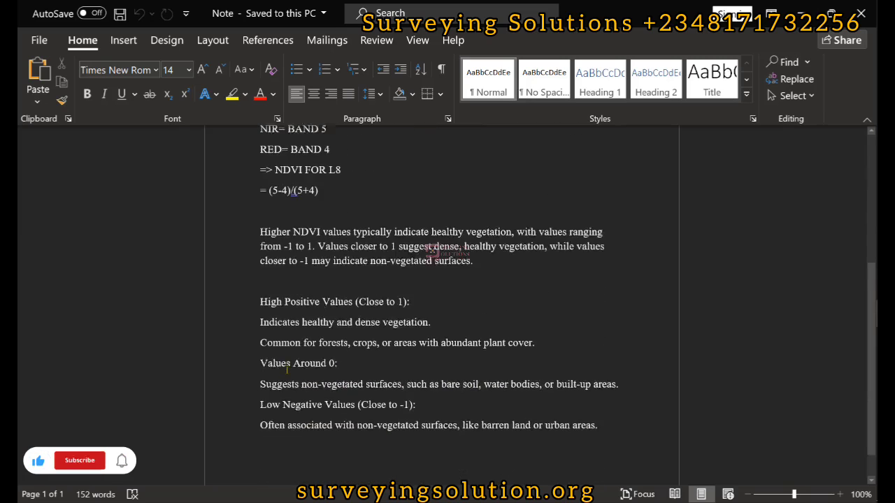
{"action": "scroll", "scroll_direction": "down", "scroll_amount": 3}
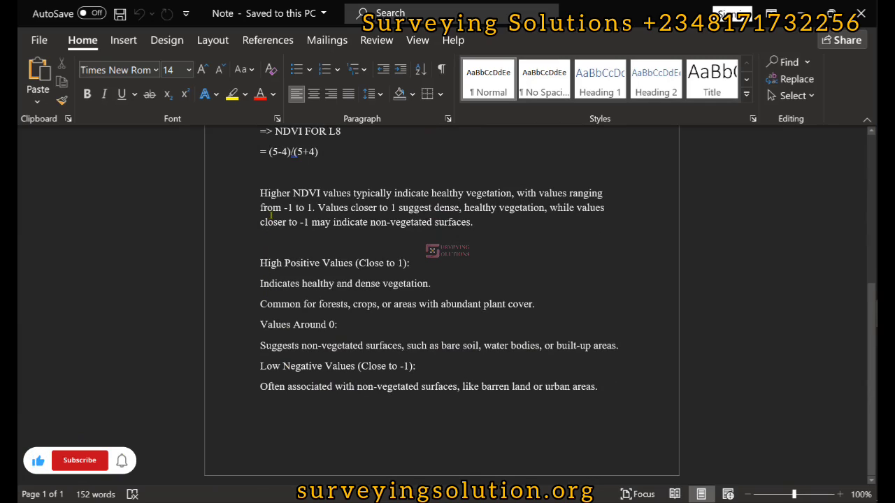
{"action": "left_click", "coordinate": [79, 460]}
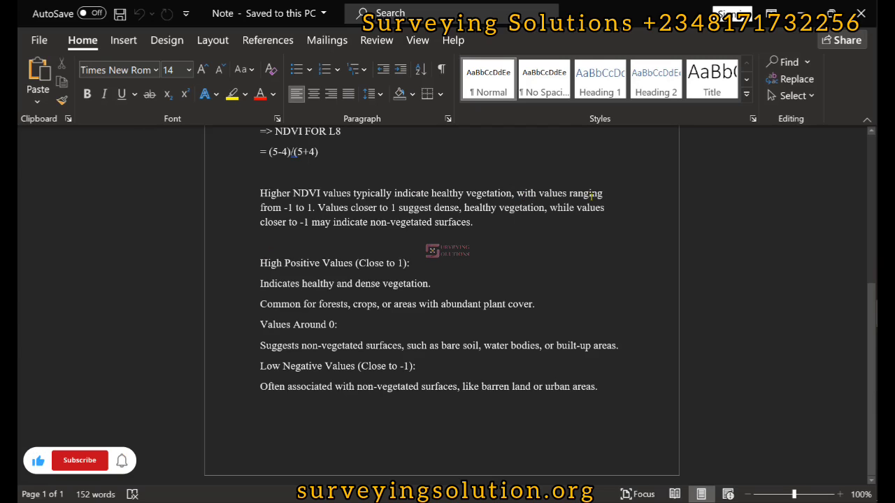
{"action": "left_click", "coordinate": [78, 460]}
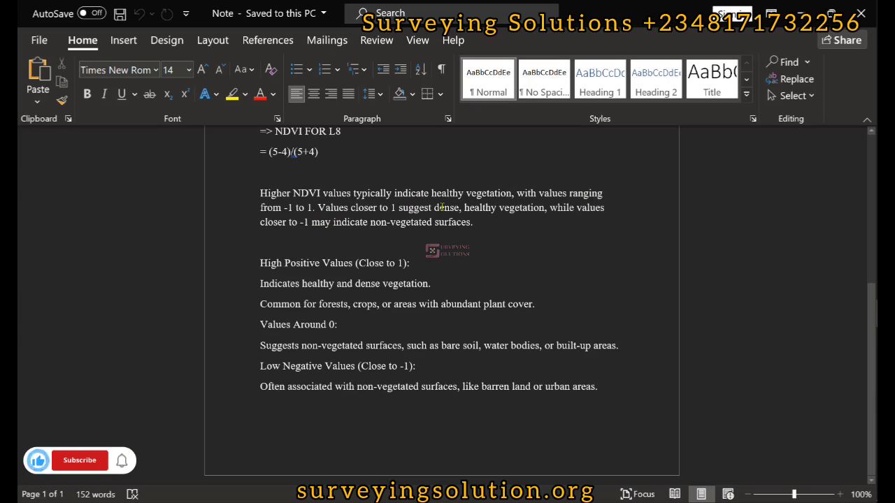
{"action": "left_click", "coordinate": [78, 460]}
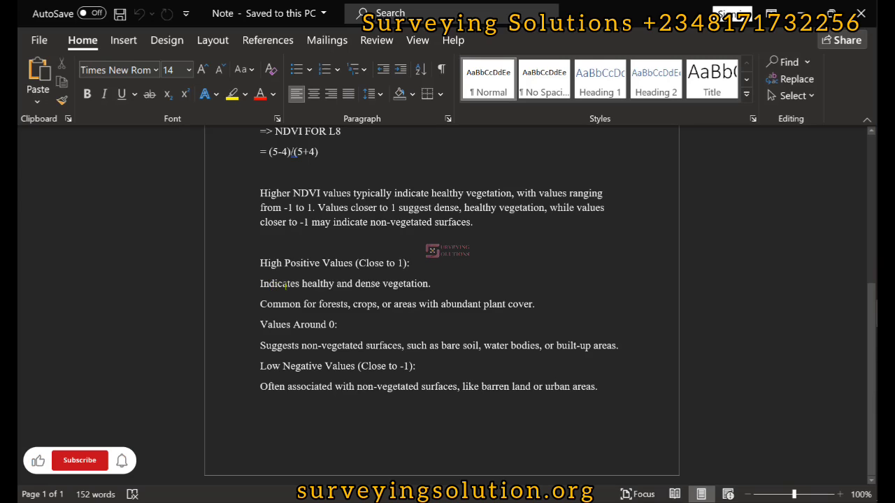
{"action": "left_click", "coordinate": [78, 461]}
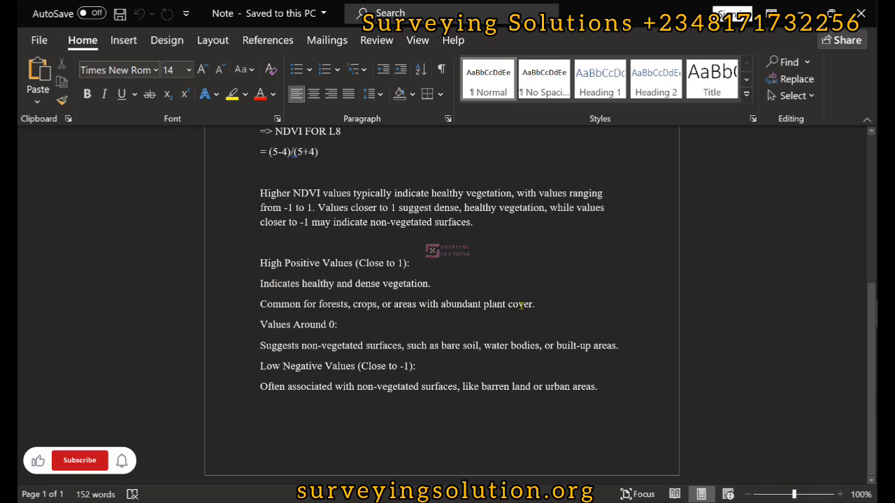
{"action": "left_click", "coordinate": [79, 460]}
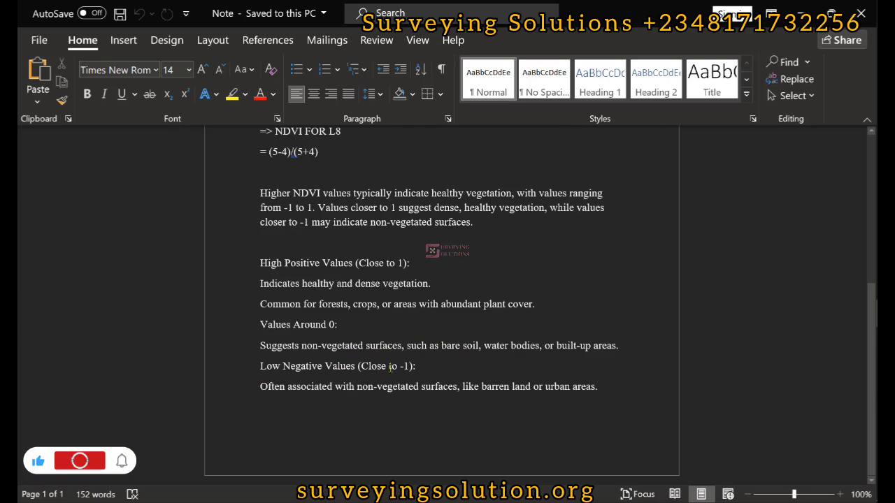
{"action": "left_click", "coordinate": [79, 460]}
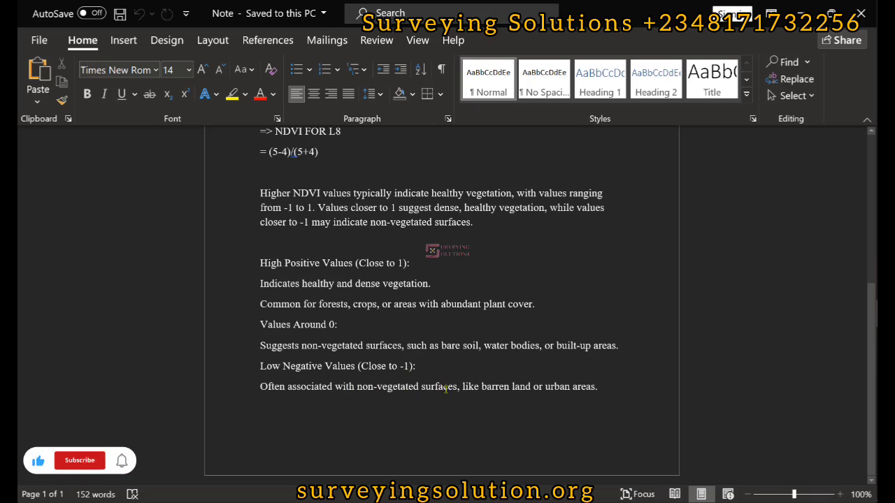
{"action": "scroll", "scroll_direction": "up", "scroll_amount": 3}
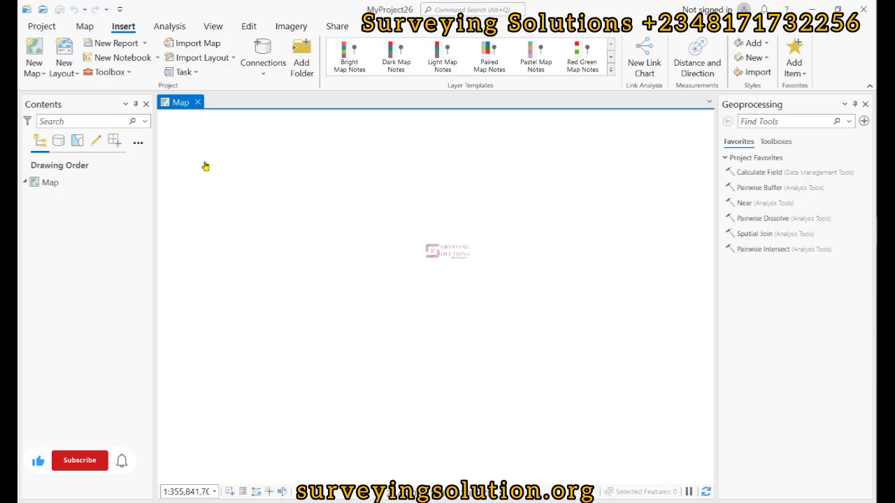
Step: Add the Landsat 8 band TIFs B2–B5 from the DATA folder as map layers
{"action": "left_click", "coordinate": [78, 460]}
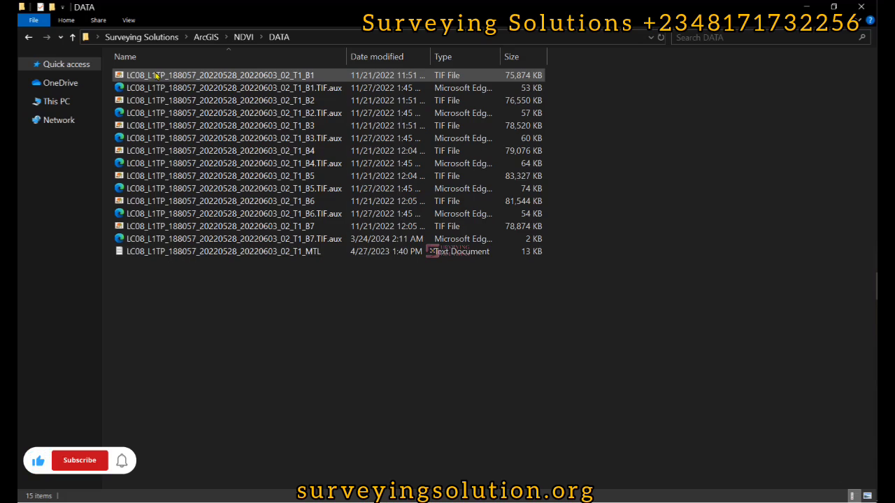
{"action": "left_click", "coordinate": [79, 460]}
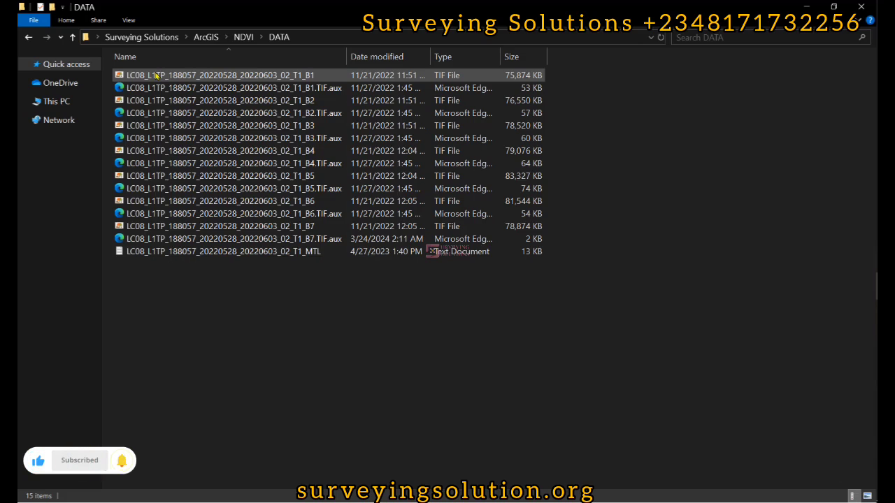
{"action": "left_click", "coordinate": [220, 101]}
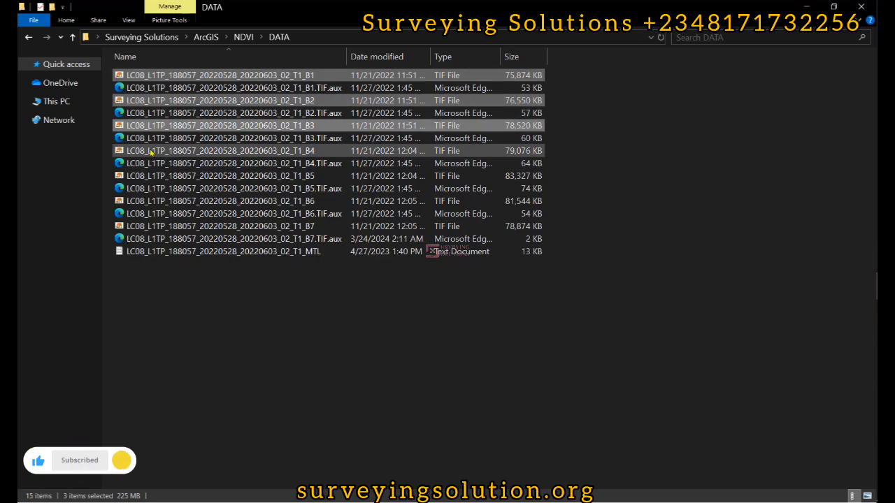
{"action": "left_click", "coordinate": [219, 176]}
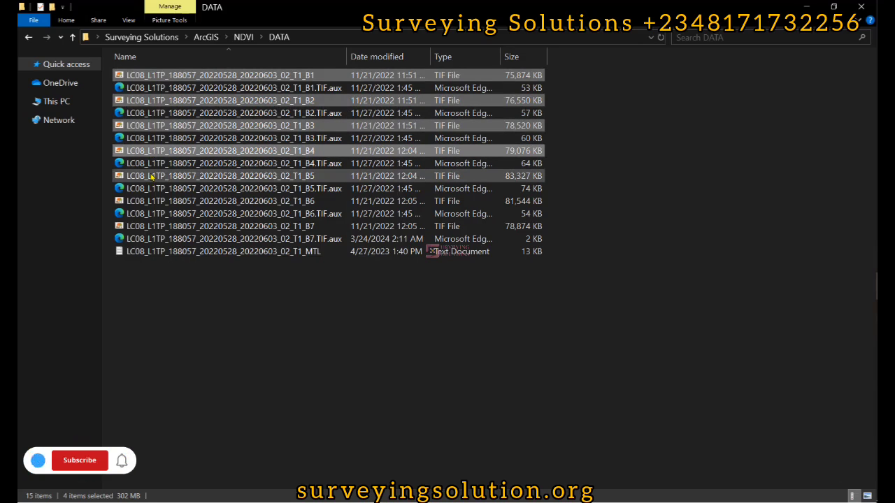
{"action": "left_click", "coordinate": [219, 202]}
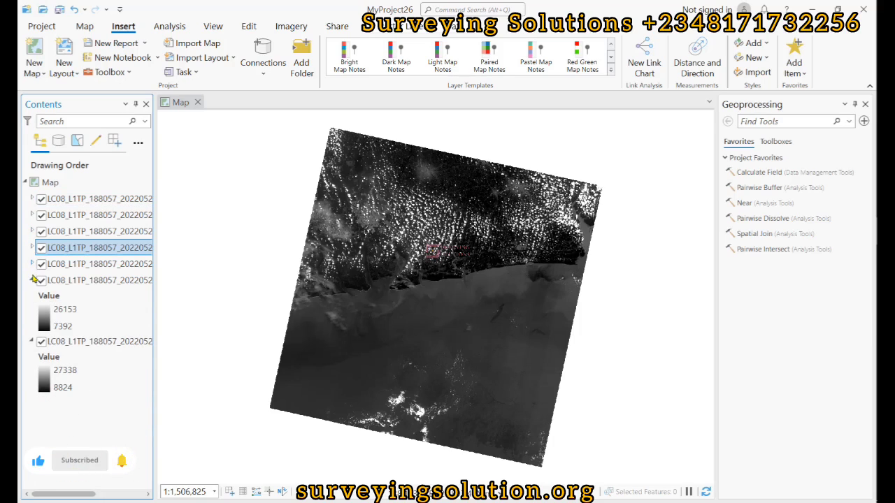
Step: Collapse the layer legends and open Raster Calculator via a 'raster cal' geoprocessing search
{"action": "left_click", "coordinate": [78, 460]}
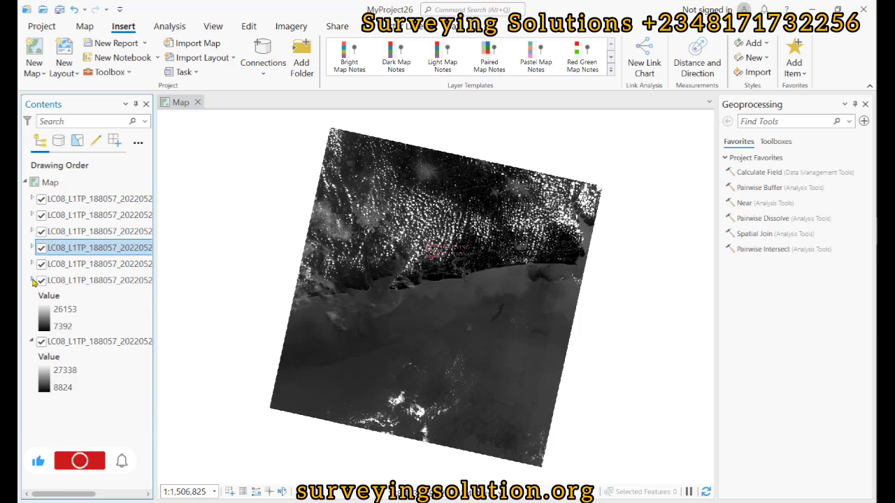
{"action": "left_click", "coordinate": [31, 280]}
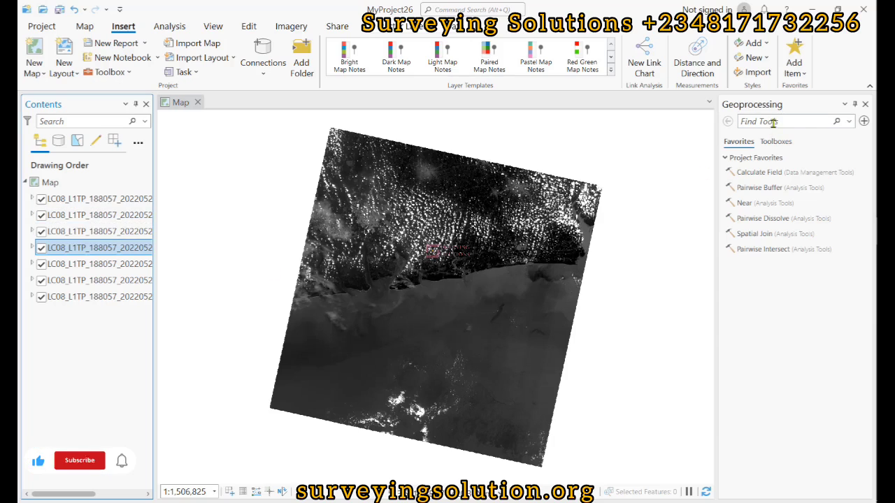
{"action": "left_click", "coordinate": [78, 460]}
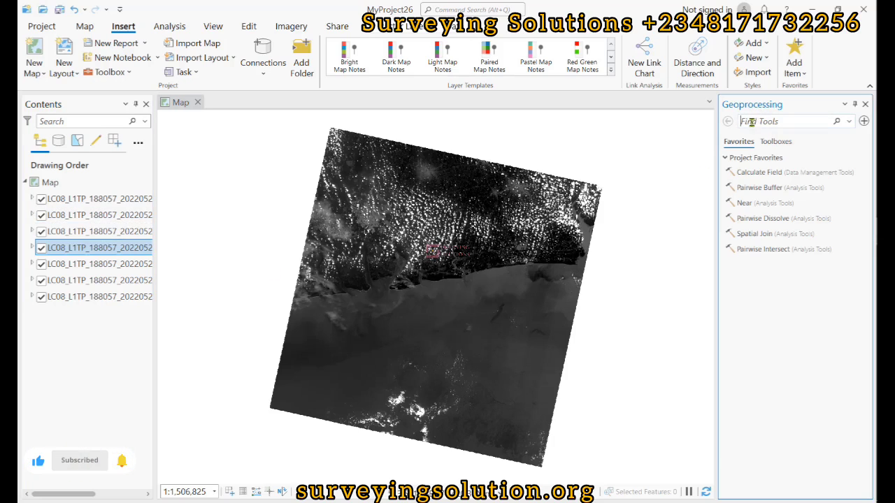
{"action": "type", "text": "raster calc"}
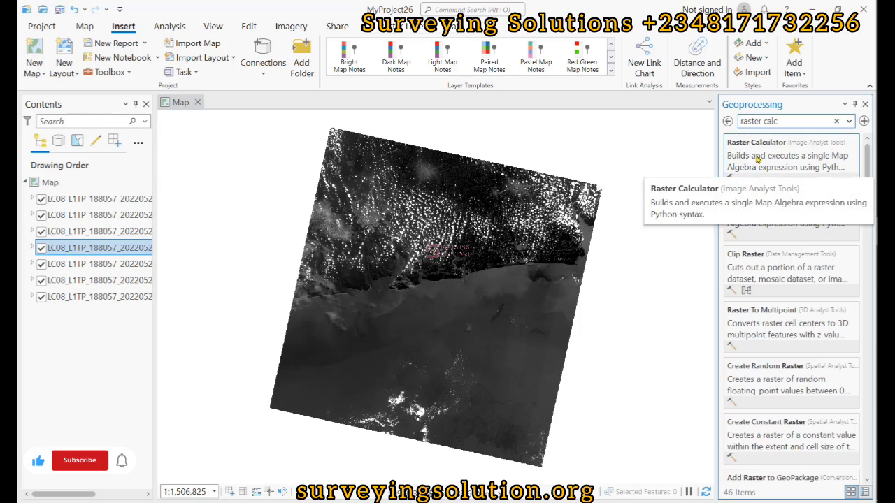
{"action": "left_click", "coordinate": [78, 460]}
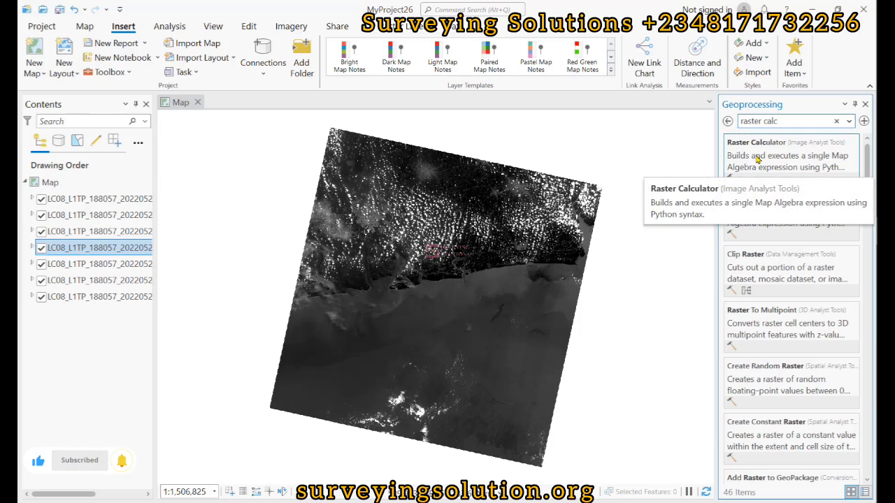
{"action": "left_click", "coordinate": [755, 143]}
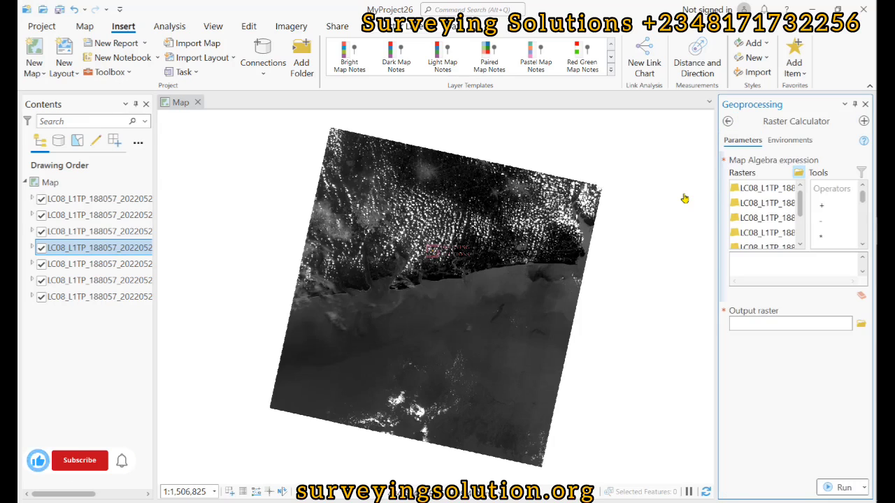
Step: Float the Geoprocessing pane and build the expression Float(B5-B4)/Float(B5+B4)
{"action": "left_click", "coordinate": [844, 104]}
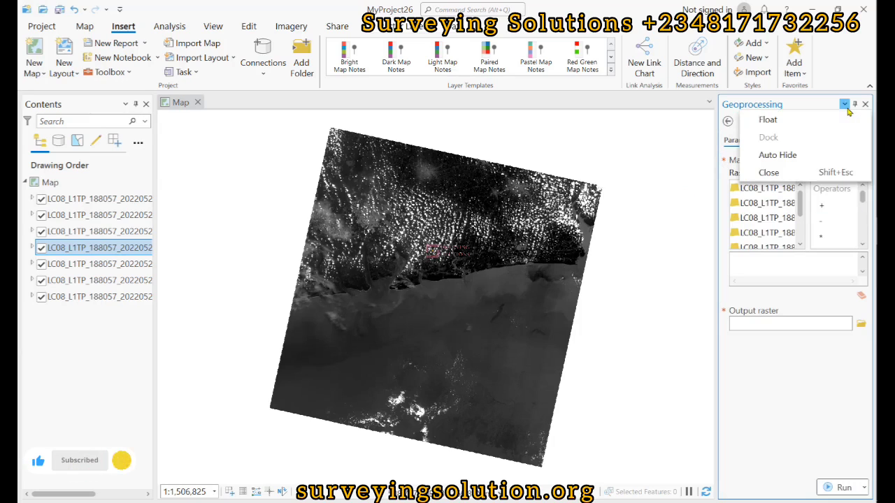
{"action": "left_click", "coordinate": [766, 118]}
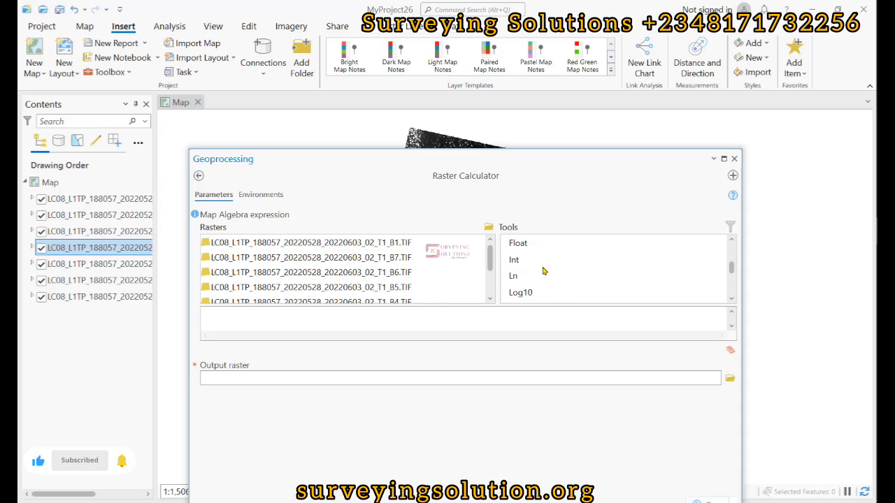
{"action": "double_click", "coordinate": [517, 244]}
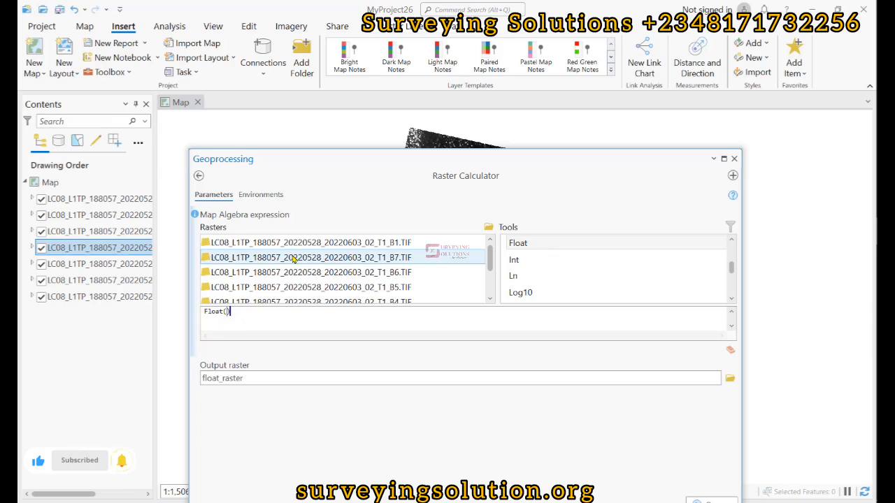
{"action": "double_click", "coordinate": [308, 287]}
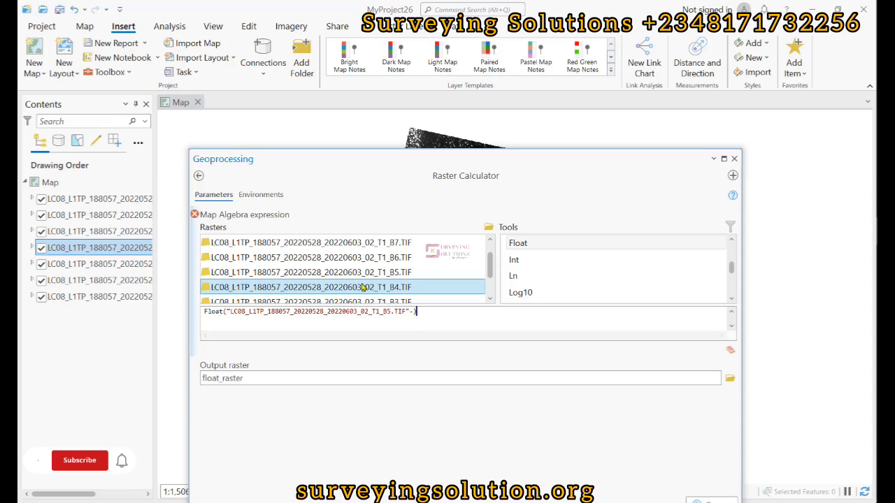
{"action": "double_click", "coordinate": [308, 286]}
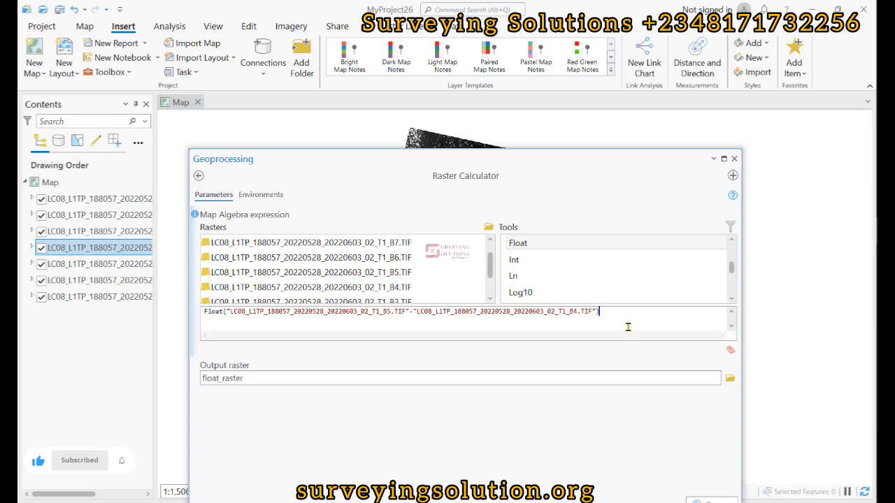
{"action": "type", "text": "/"}
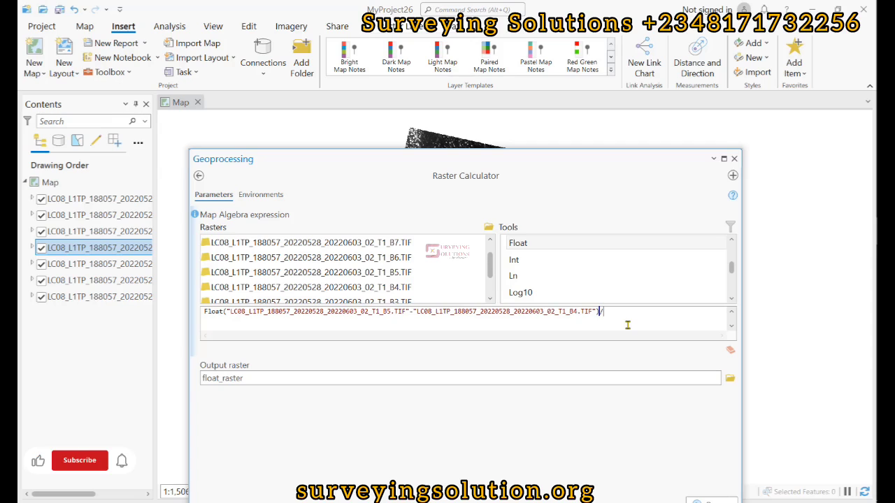
{"action": "left_click", "coordinate": [78, 460]}
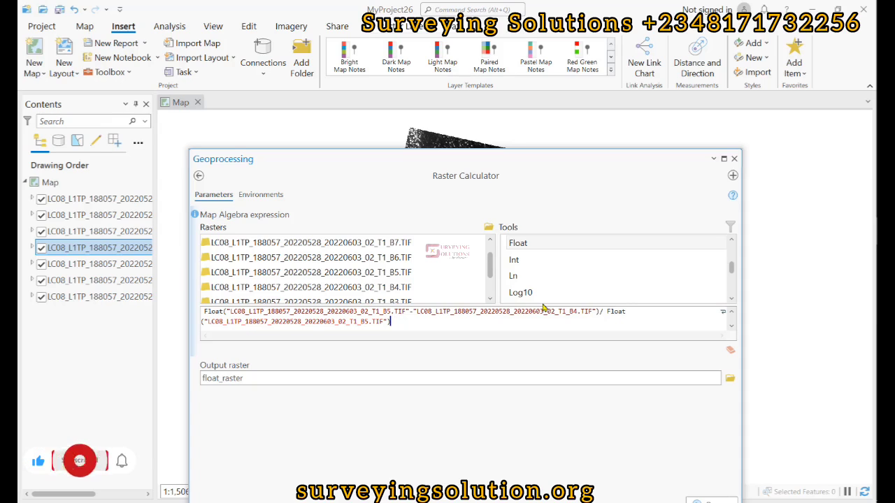
{"action": "left_click", "coordinate": [79, 460]}
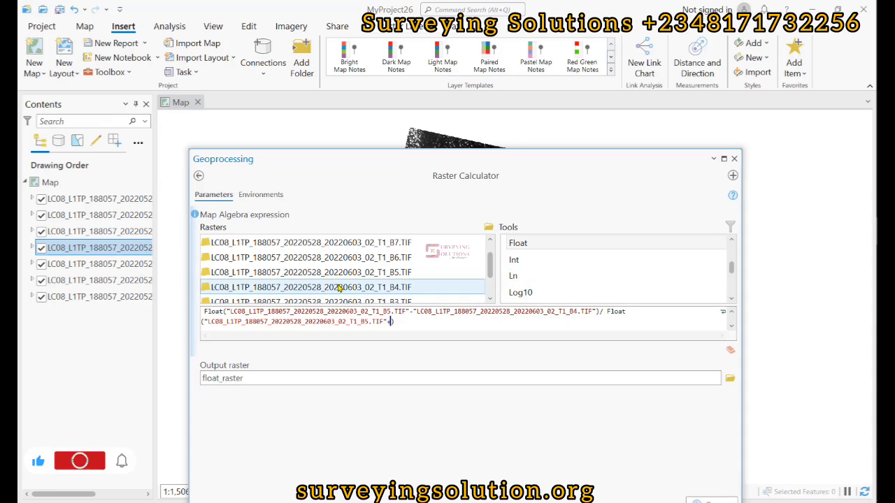
{"action": "type", "text": "+\"LC08_L1TP_188057_20220528_20220603_02_T1_B4.TIF\""}
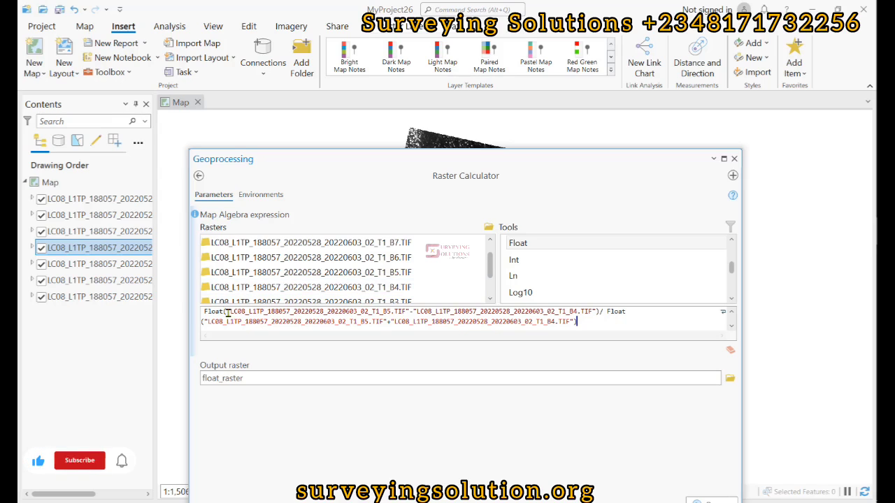
{"action": "left_click", "coordinate": [78, 460]}
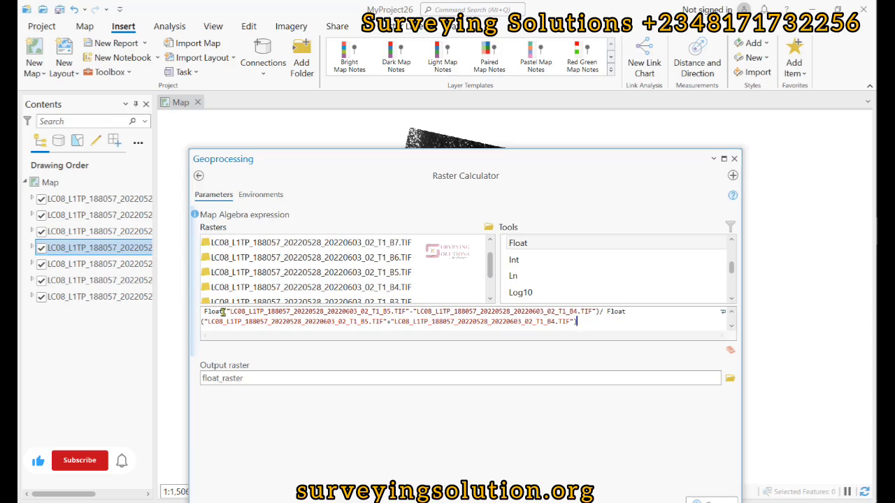
Step: Name the output raster NDVI and run the calculation to add the NDVI layer
{"action": "left_click", "coordinate": [79, 460]}
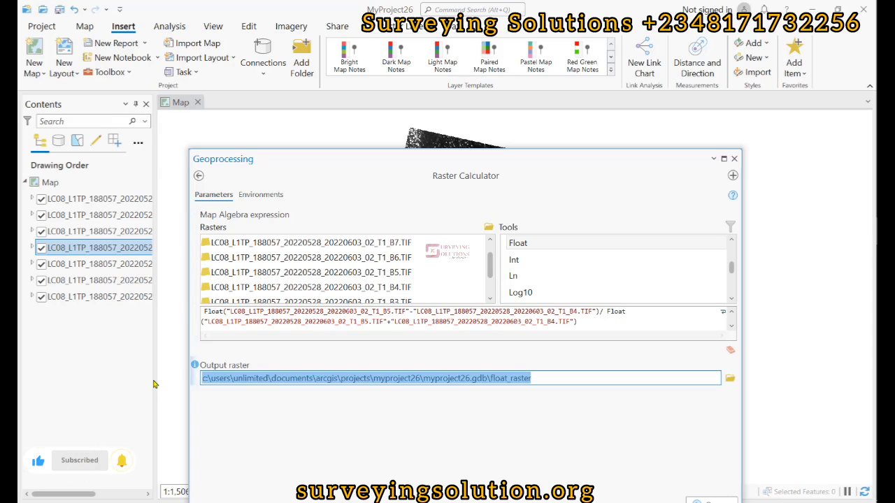
{"action": "left_click", "coordinate": [538, 377]}
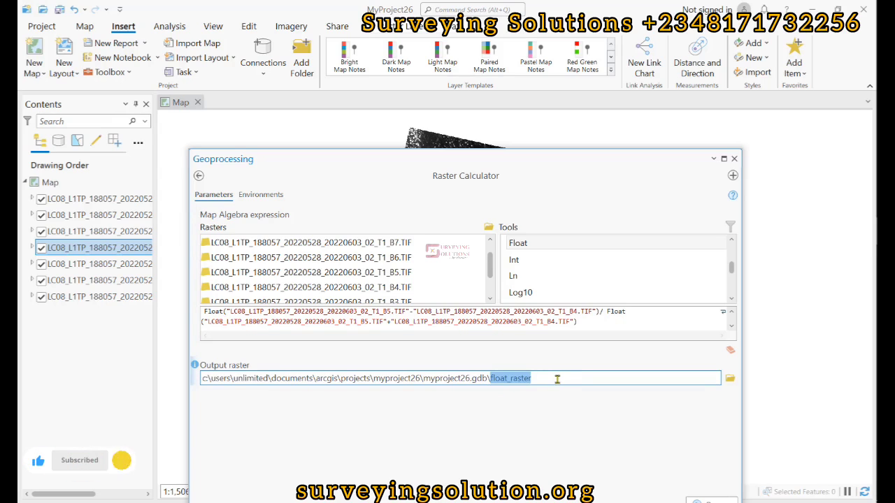
{"action": "type", "text": "ND"}
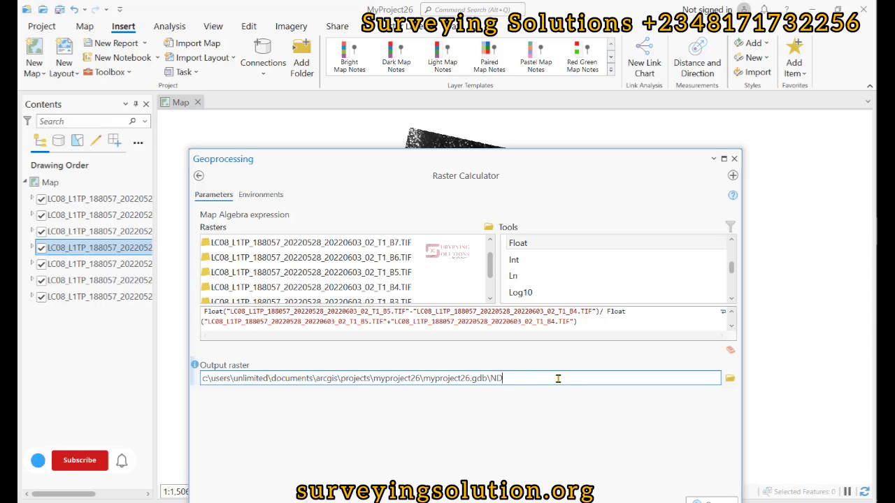
{"action": "type", "text": "VI"}
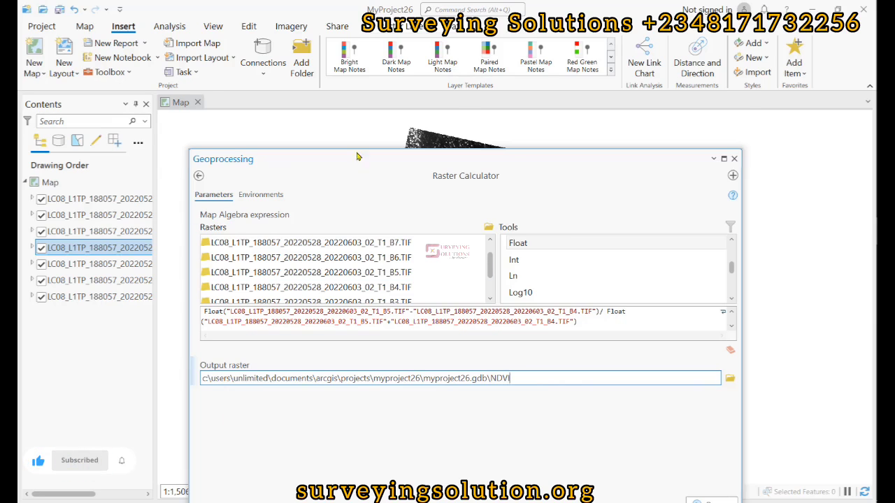
{"action": "left_click", "coordinate": [713, 399]}
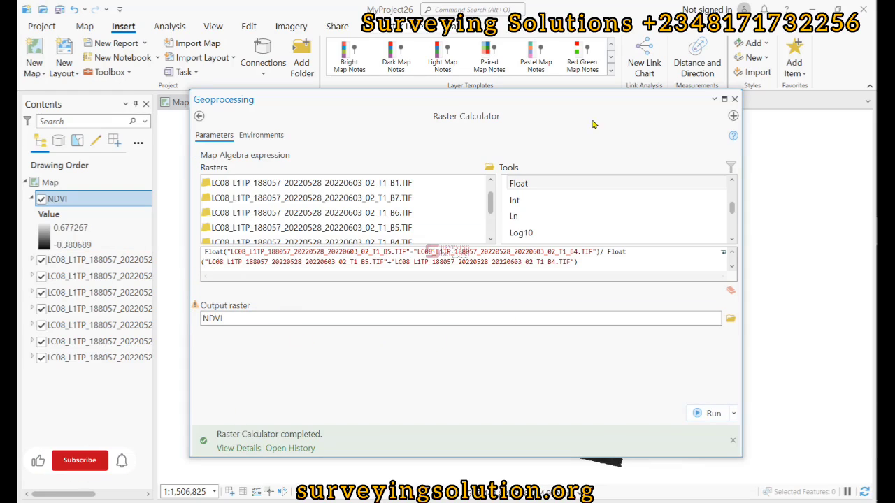
Step: Dock the Geoprocessing pane again and open Symbology for the NDVI layer
{"action": "left_click", "coordinate": [713, 98]}
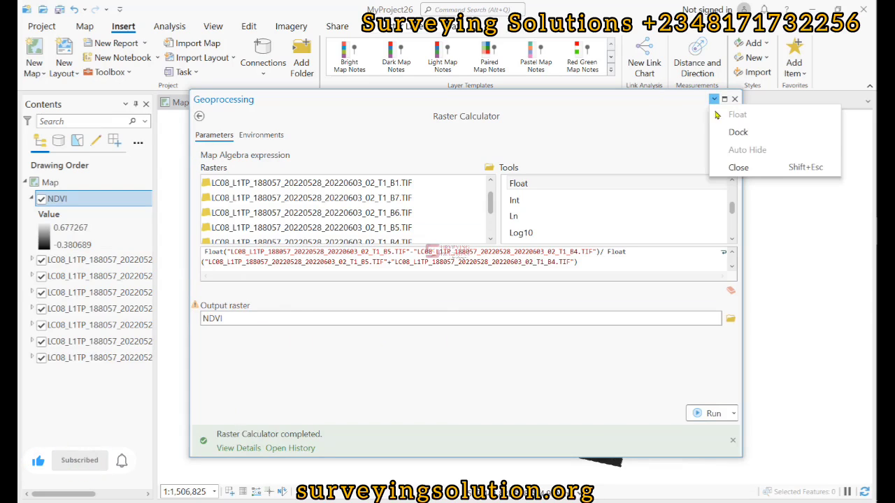
{"action": "mouse_move", "coordinate": [738, 132]}
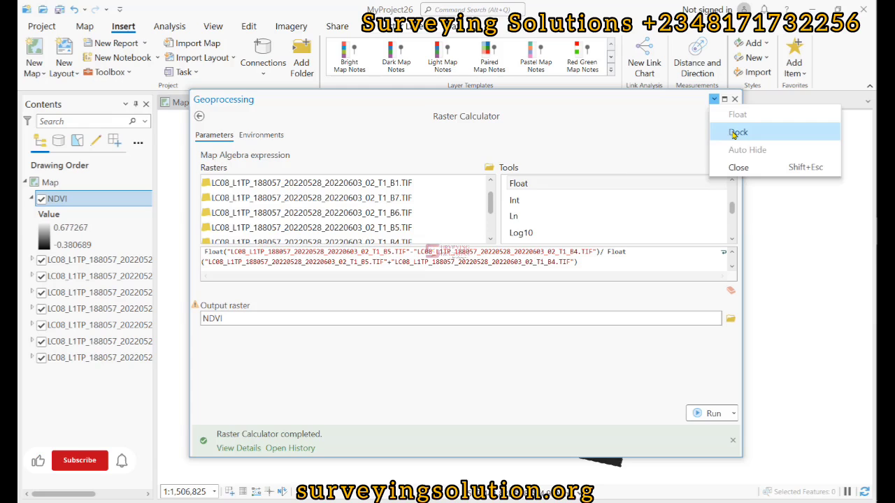
{"action": "left_click", "coordinate": [738, 132]}
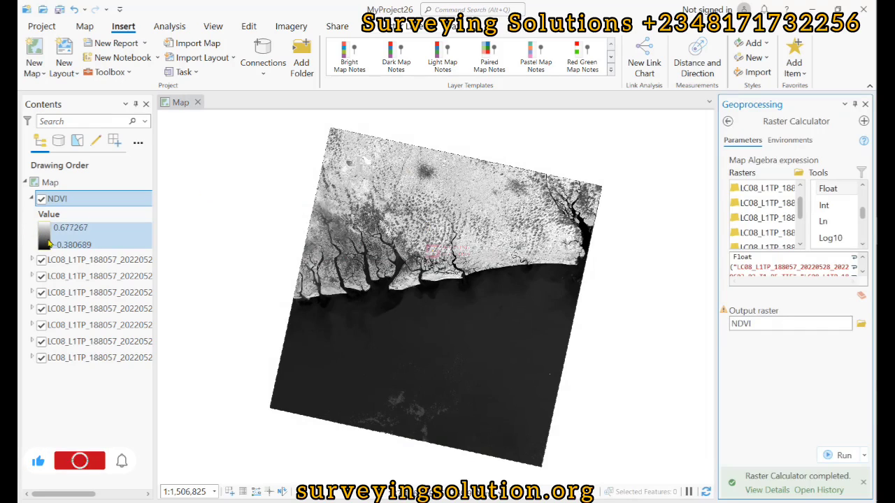
{"action": "left_click", "coordinate": [78, 460]}
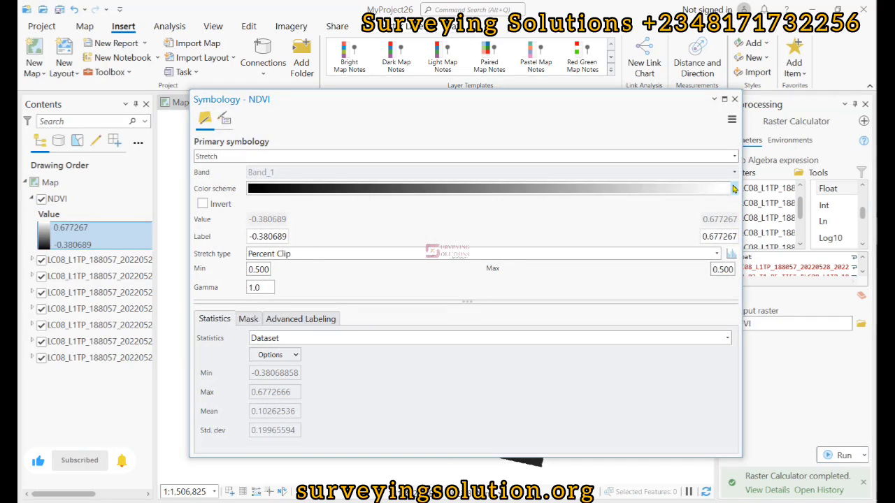
Step: Apply the green-yellow-red (Condition Number) colour scheme to the NDVI stretch
{"action": "left_click", "coordinate": [732, 187]}
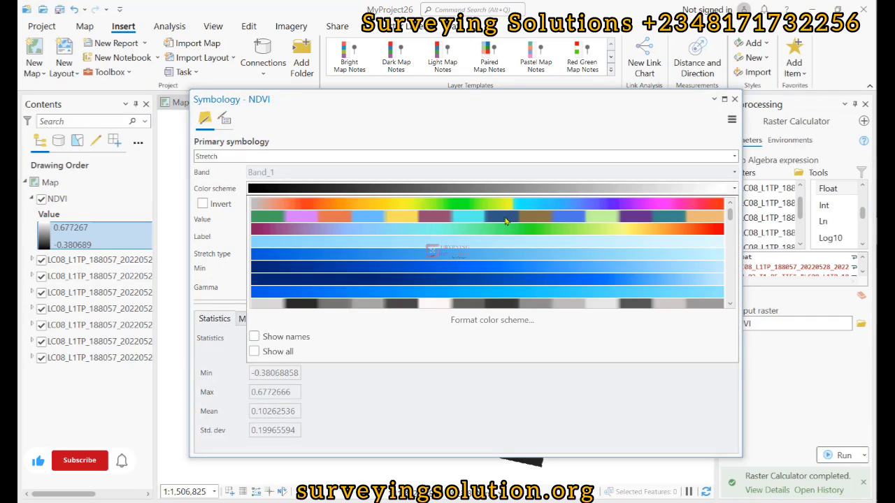
{"action": "left_click", "coordinate": [78, 460]}
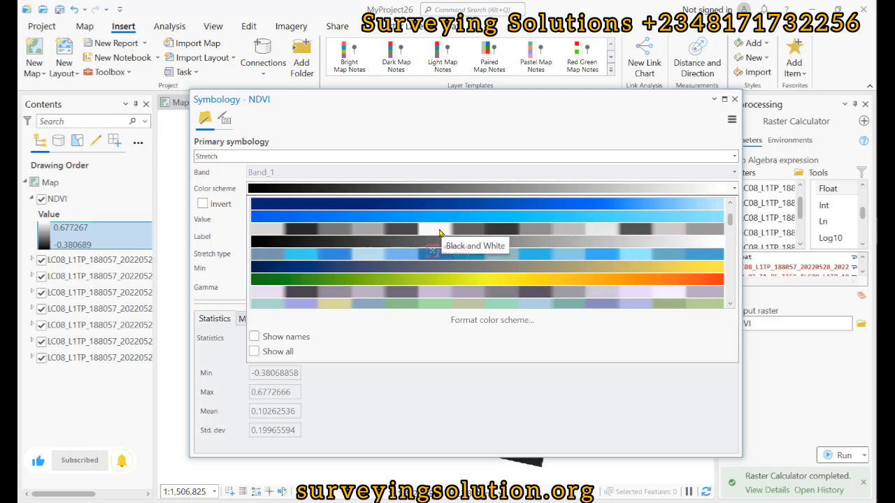
{"action": "mouse_move", "coordinate": [436, 283]}
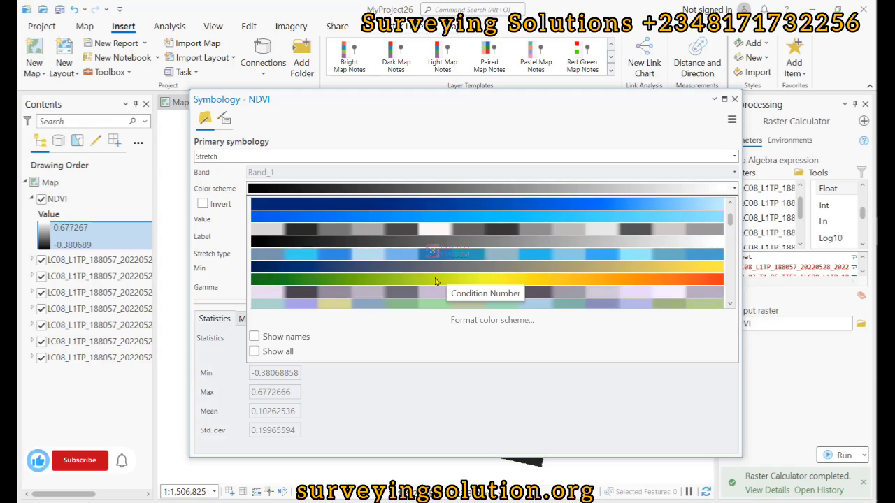
{"action": "left_click", "coordinate": [80, 460]}
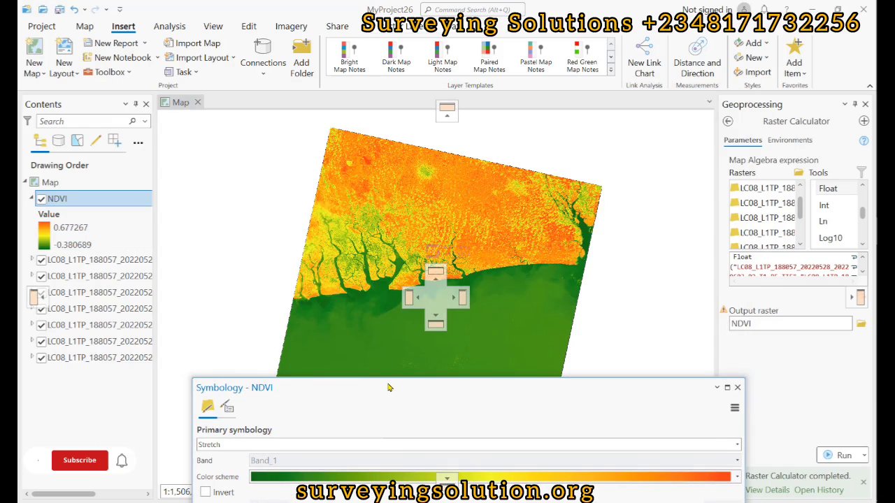
{"action": "left_click", "coordinate": [79, 460]}
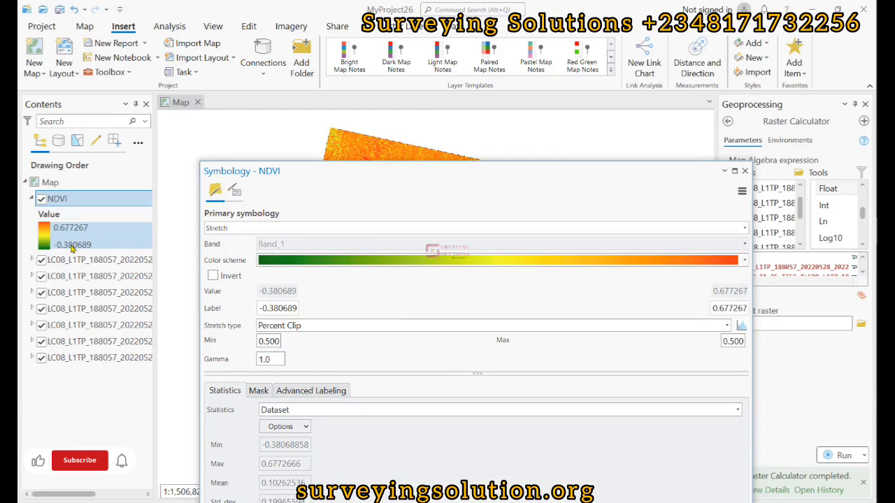
{"action": "left_click", "coordinate": [78, 460]}
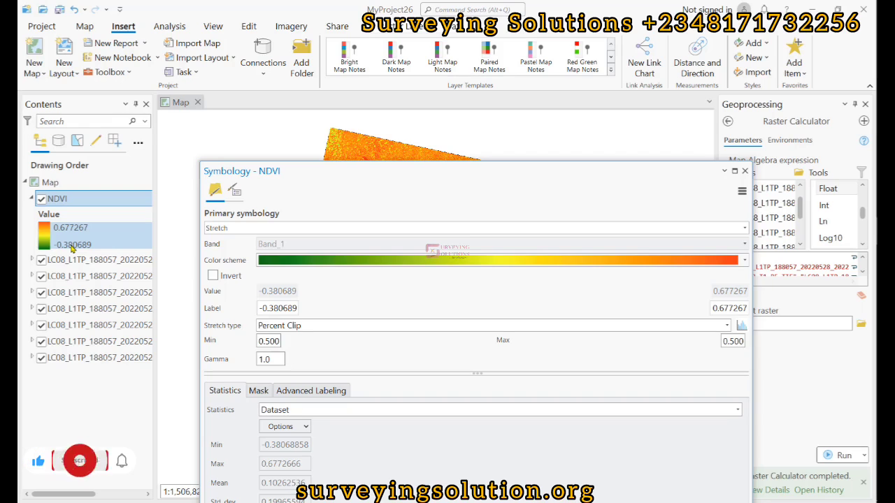
{"action": "left_click", "coordinate": [79, 461]}
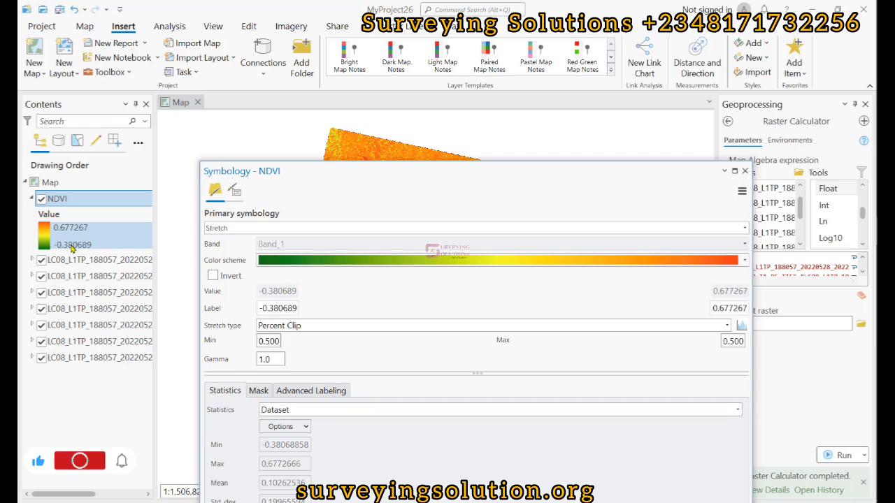
{"action": "left_click", "coordinate": [79, 460]}
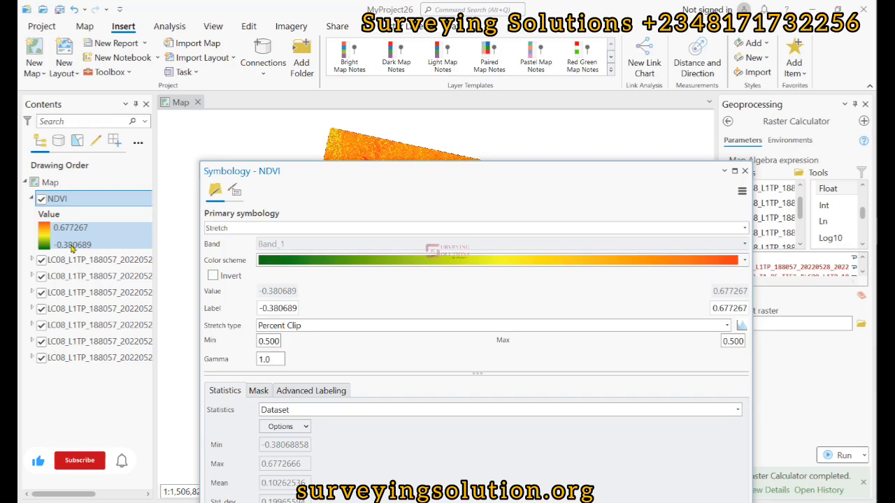
{"action": "left_click", "coordinate": [78, 460]}
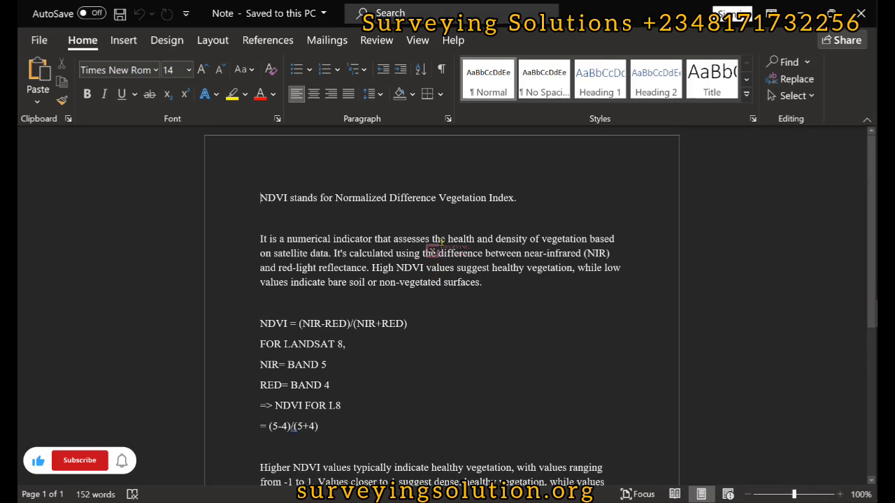
Step: Review the NDVI definition notes in Word and return to the ArcGIS Pro Symbology pane
{"action": "left_click", "coordinate": [78, 460]}
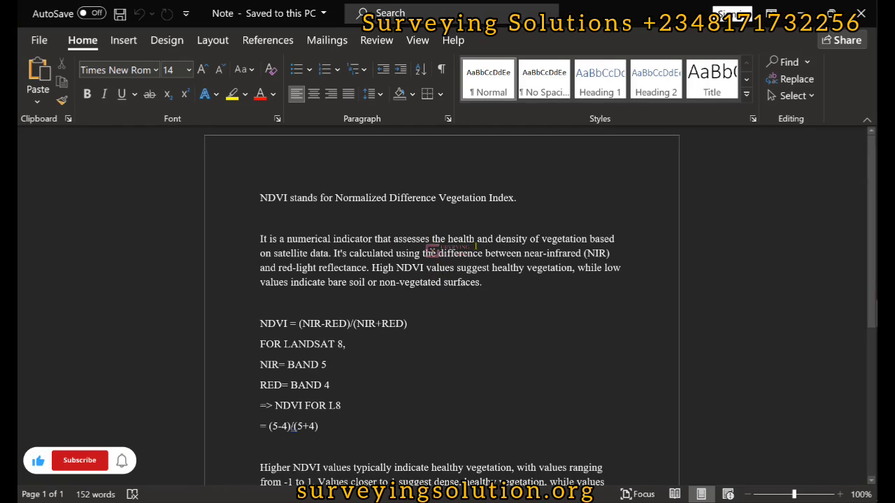
{"action": "left_click", "coordinate": [78, 460]}
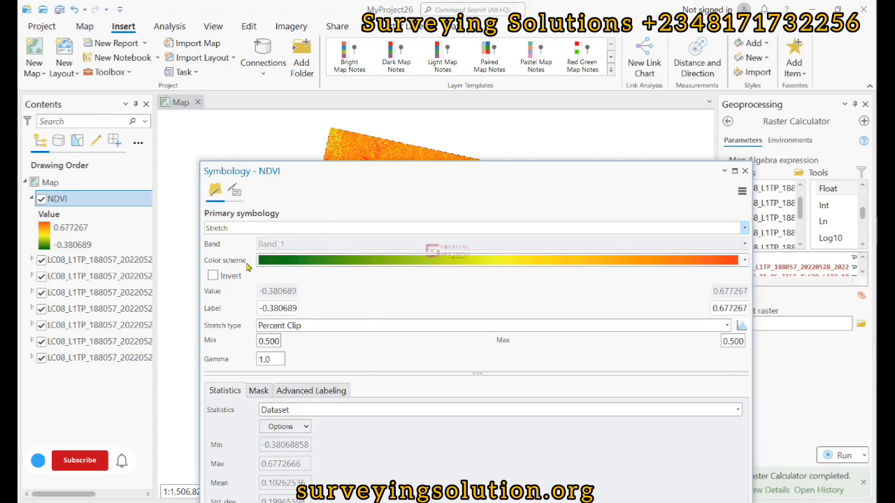
Step: Invert the NDVI ramp so high values show green, keep Stretch symbology, and return to Word
{"action": "left_click", "coordinate": [212, 274]}
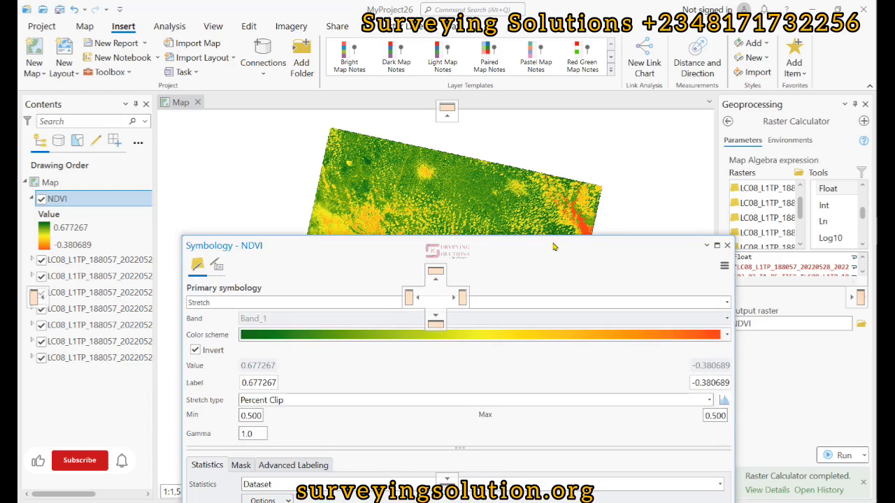
{"action": "left_click", "coordinate": [78, 460]}
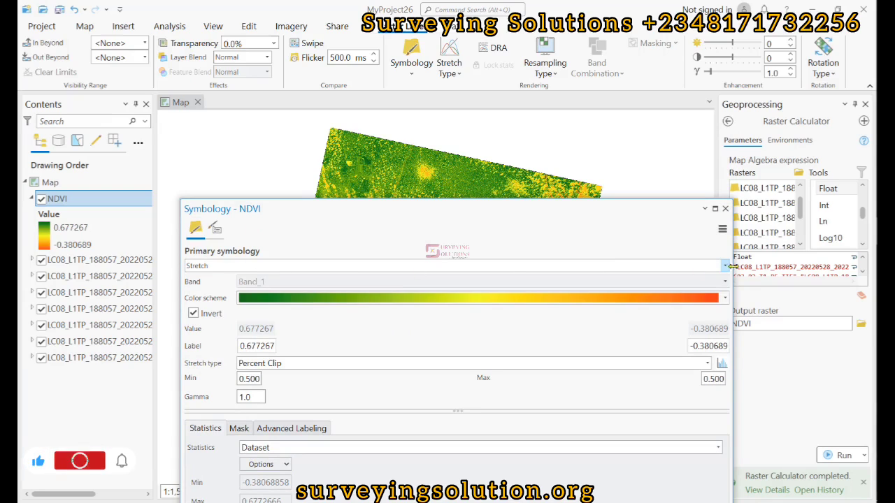
{"action": "left_click", "coordinate": [724, 266]}
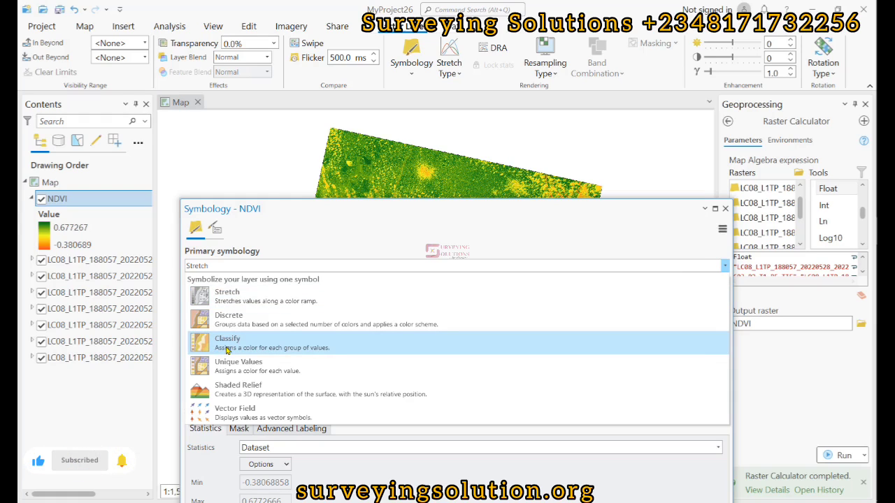
{"action": "left_click", "coordinate": [226, 293]}
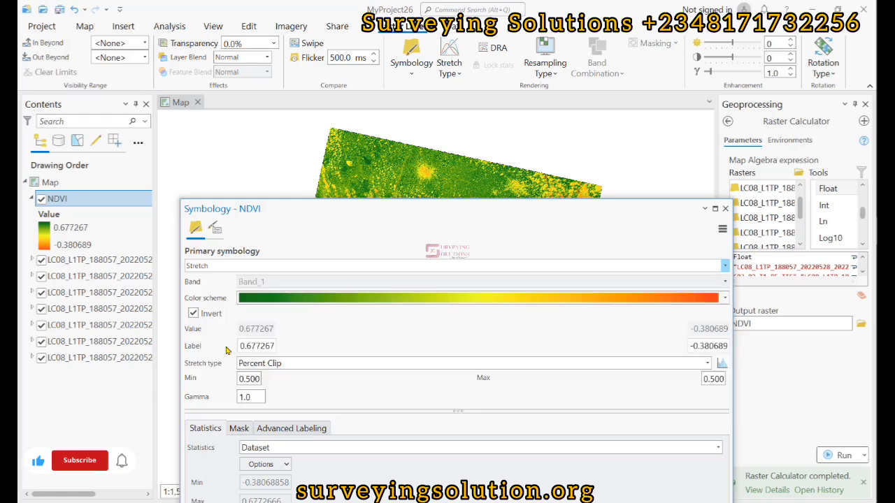
{"action": "left_click", "coordinate": [481, 266]}
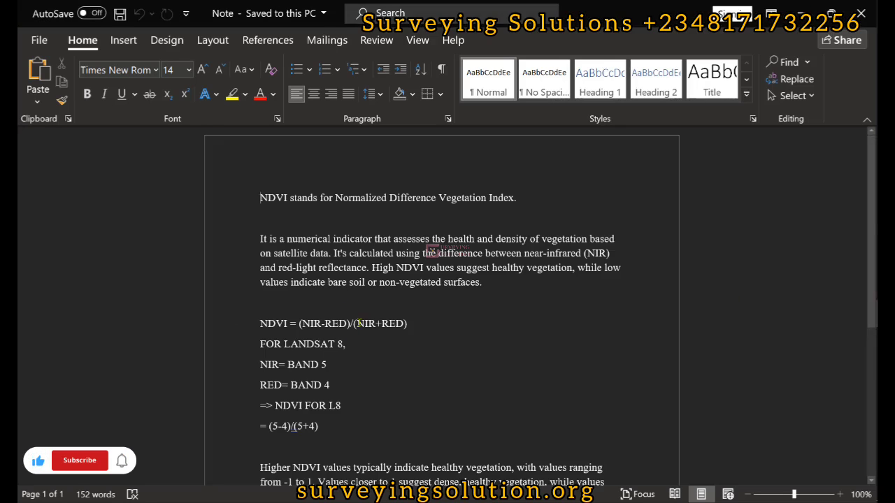
Step: Scroll to the High Positive, Around 0 and Low Negative value notes, then return to NDVI symbology
{"action": "scroll", "scroll_direction": "down", "scroll_amount": 3}
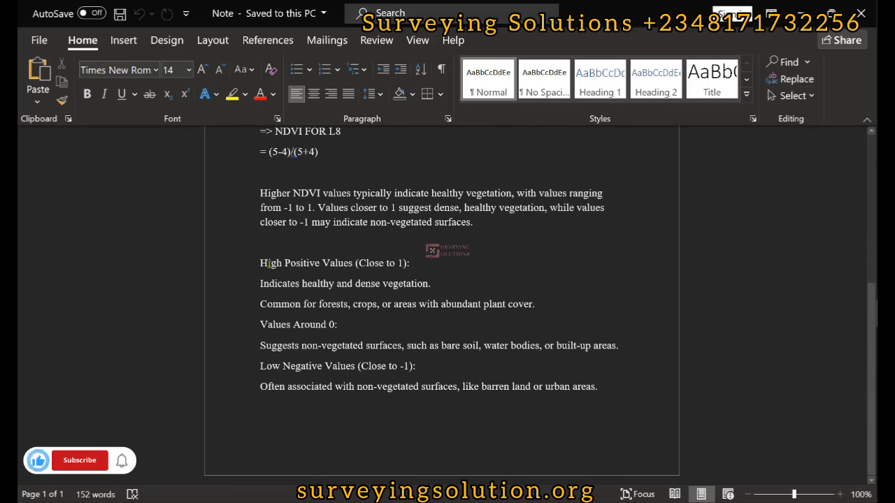
{"action": "left_click", "coordinate": [79, 460]}
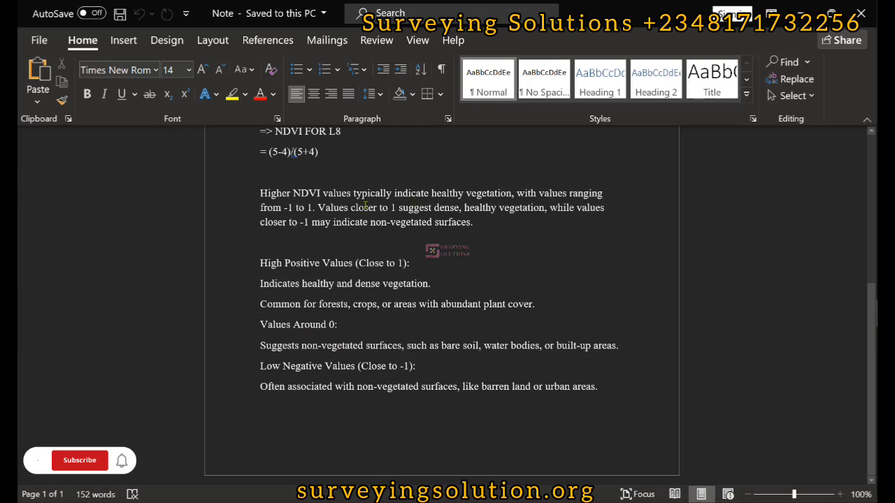
{"action": "left_click", "coordinate": [79, 460]}
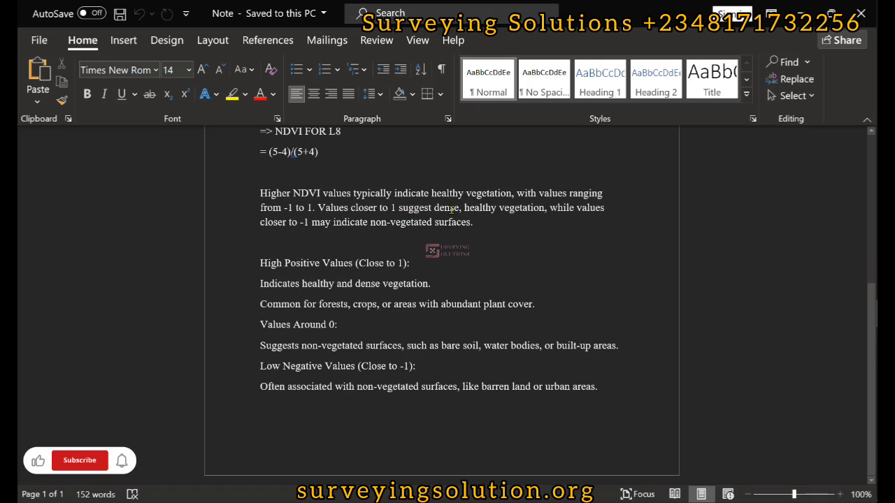
{"action": "left_click", "coordinate": [78, 460]}
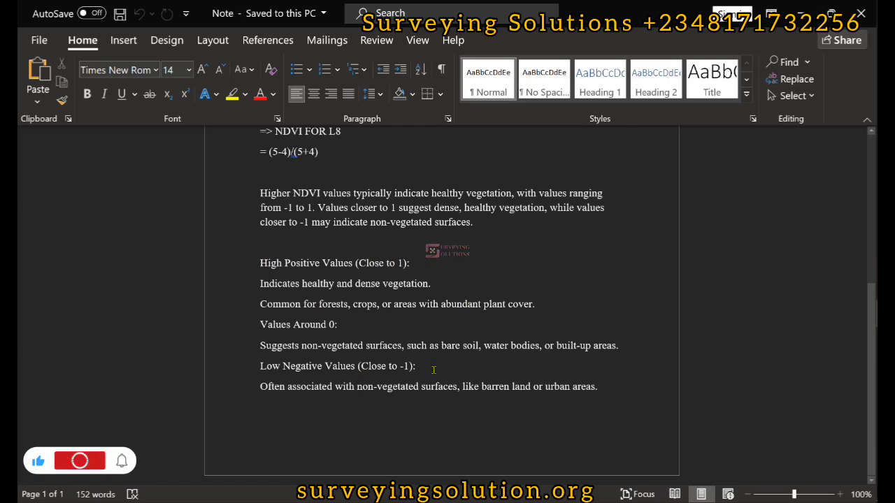
{"action": "left_click", "coordinate": [79, 460]}
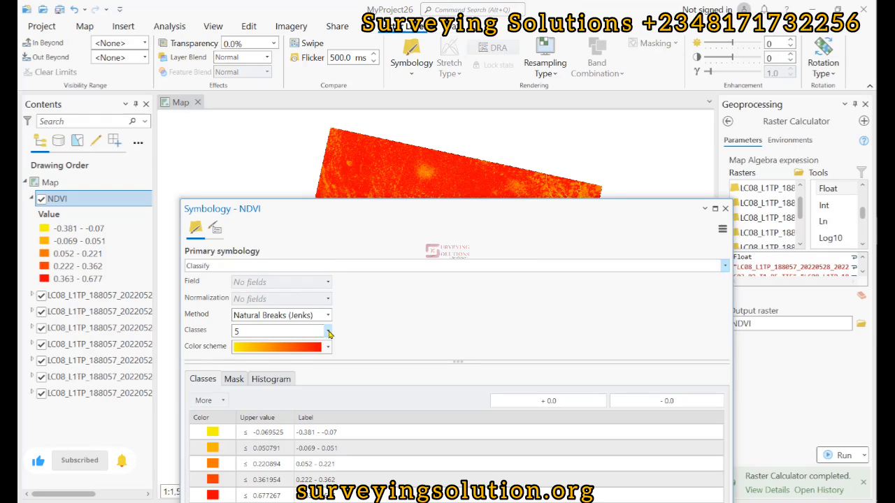
{"action": "mouse_move", "coordinate": [328, 316]}
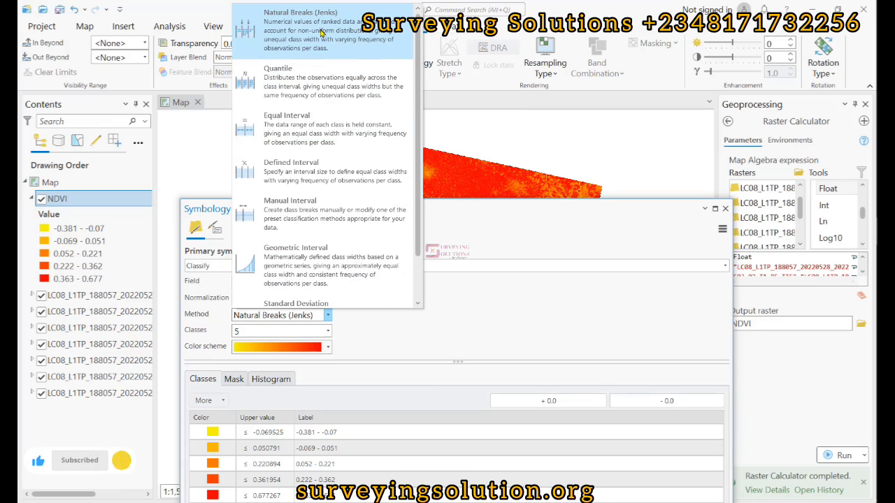
{"action": "mouse_move", "coordinate": [307, 129]}
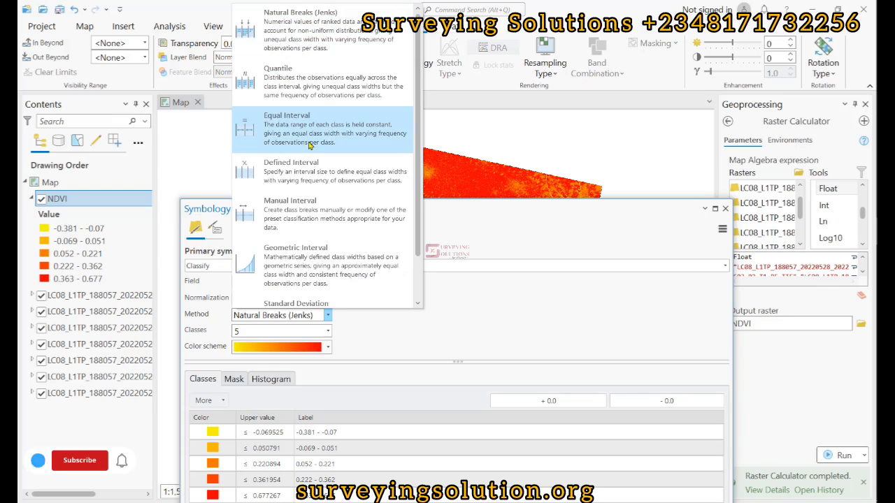
Step: Set classification to Equal Interval with 4 classes and a red-to-green colour scheme
{"action": "left_click", "coordinate": [286, 132]}
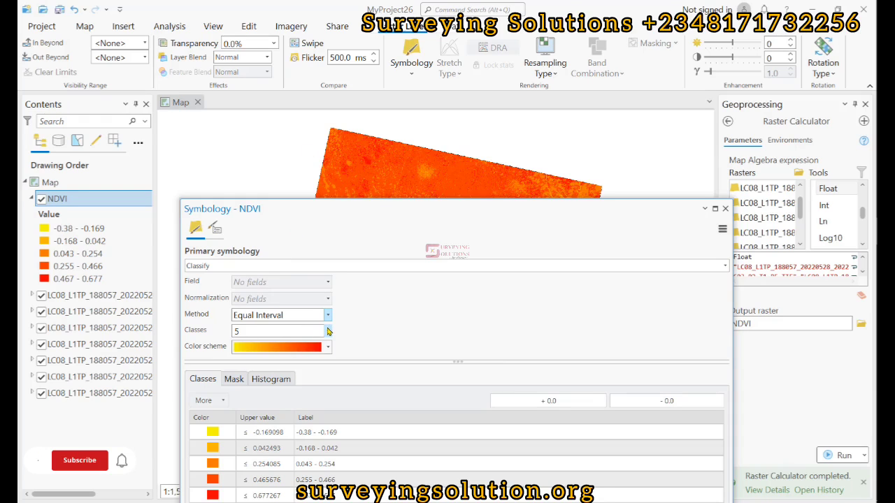
{"action": "left_click", "coordinate": [327, 330]}
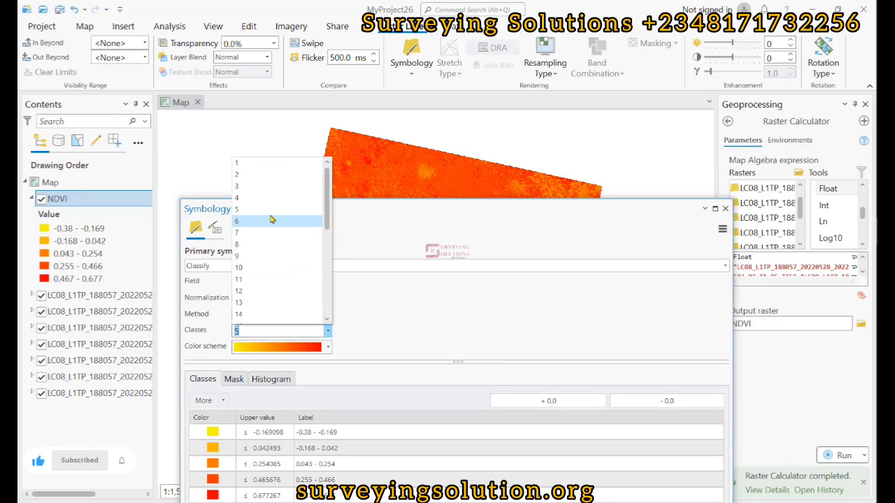
{"action": "left_click", "coordinate": [238, 199]}
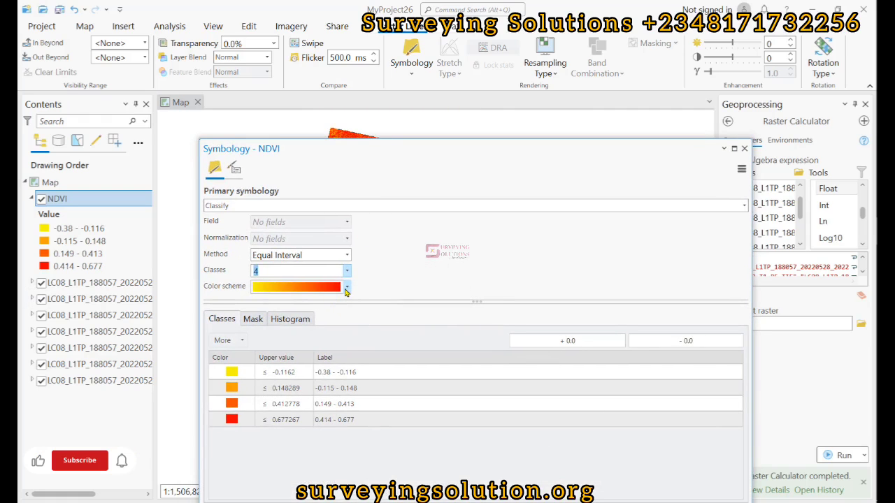
{"action": "left_click", "coordinate": [346, 288]}
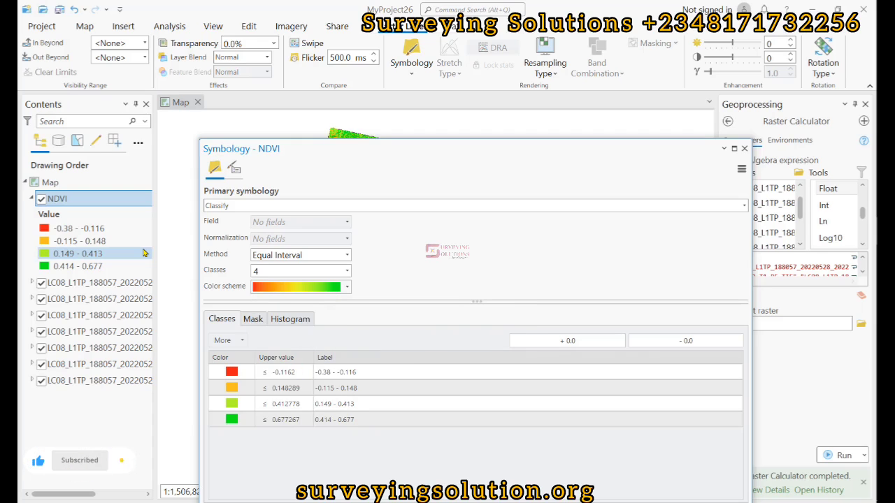
Step: Select the lowest and third NDVI class rows and start editing their labels
{"action": "left_click", "coordinate": [335, 372]}
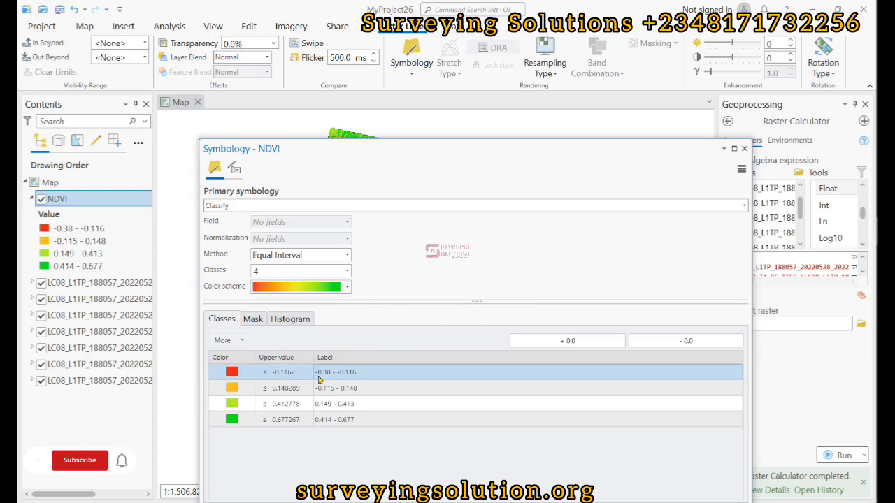
{"action": "left_click", "coordinate": [78, 460]}
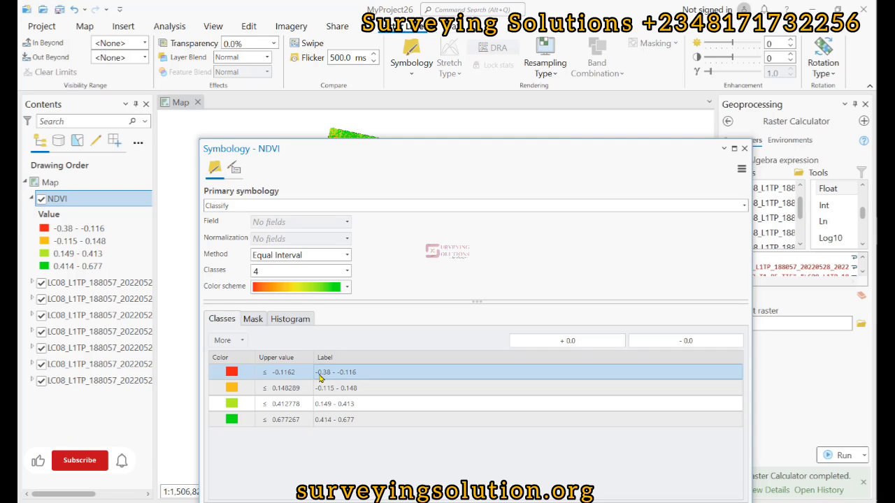
{"action": "left_click", "coordinate": [78, 460]}
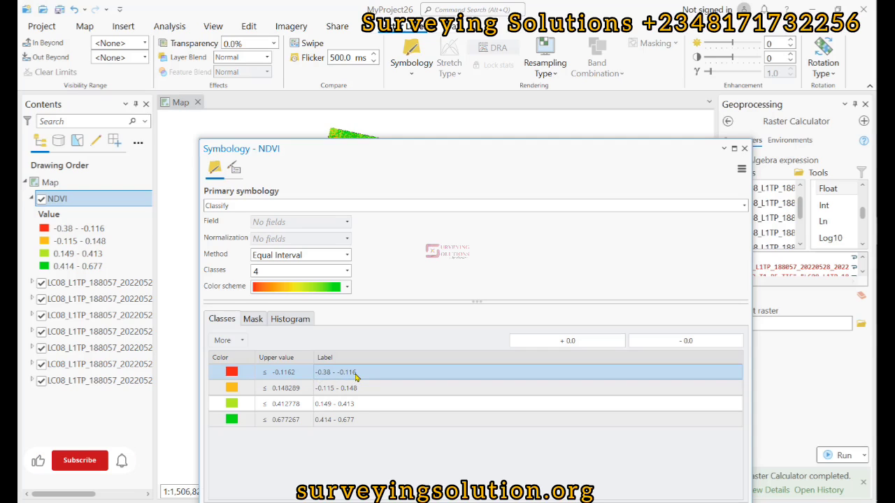
{"action": "left_click", "coordinate": [336, 389]}
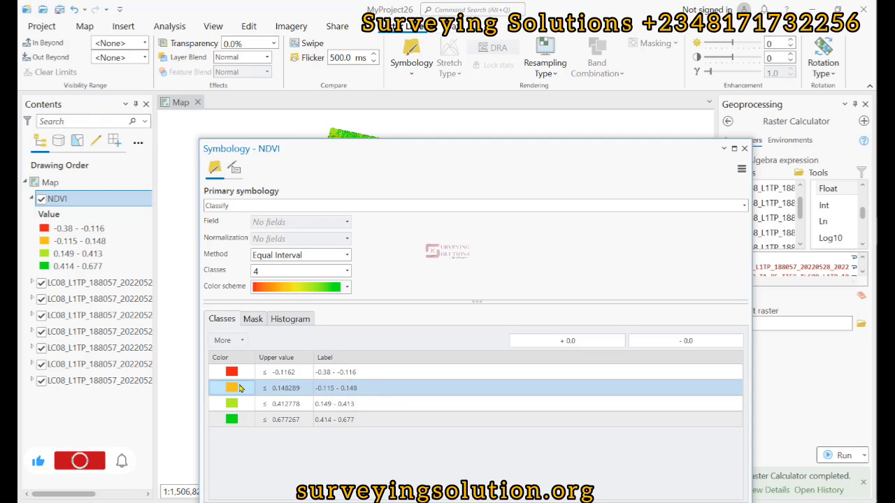
{"action": "left_click", "coordinate": [334, 402]}
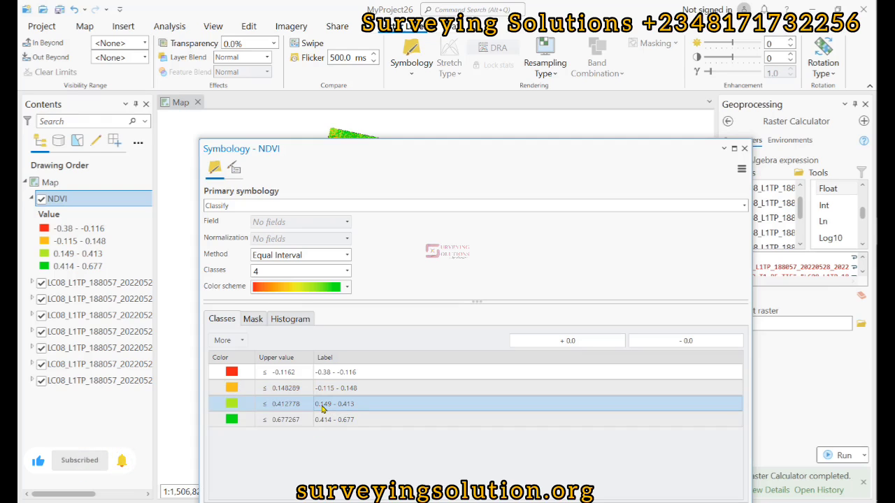
{"action": "left_click", "coordinate": [334, 372]}
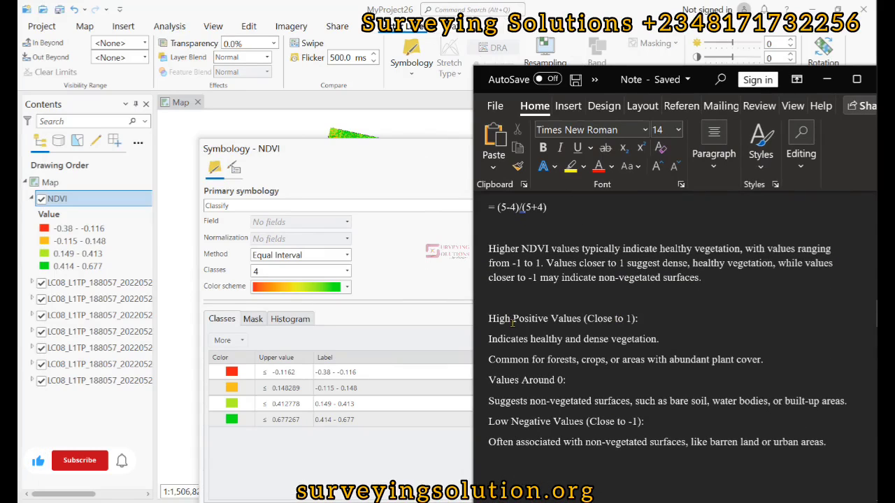
{"action": "left_click", "coordinate": [78, 460]}
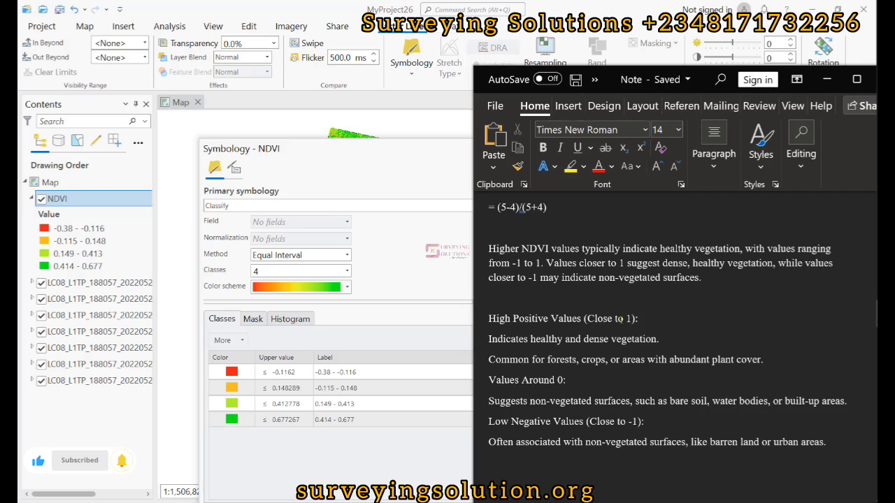
{"action": "left_click", "coordinate": [78, 460]}
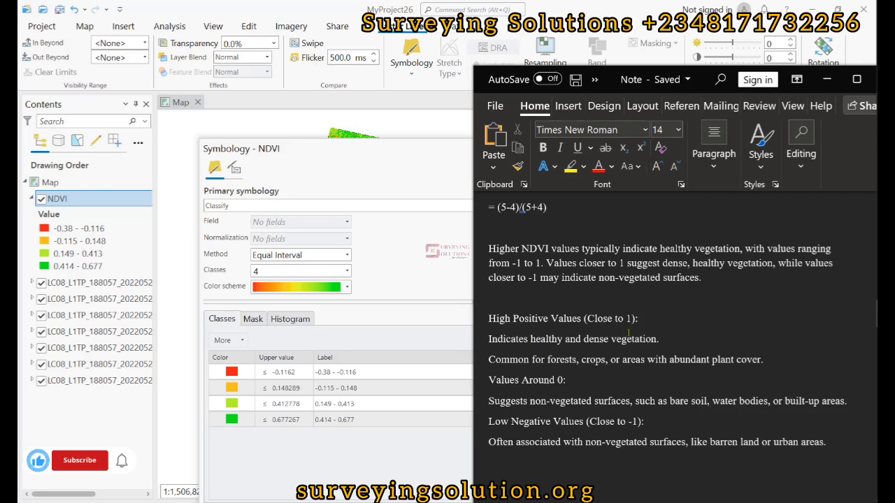
{"action": "left_click", "coordinate": [80, 460]}
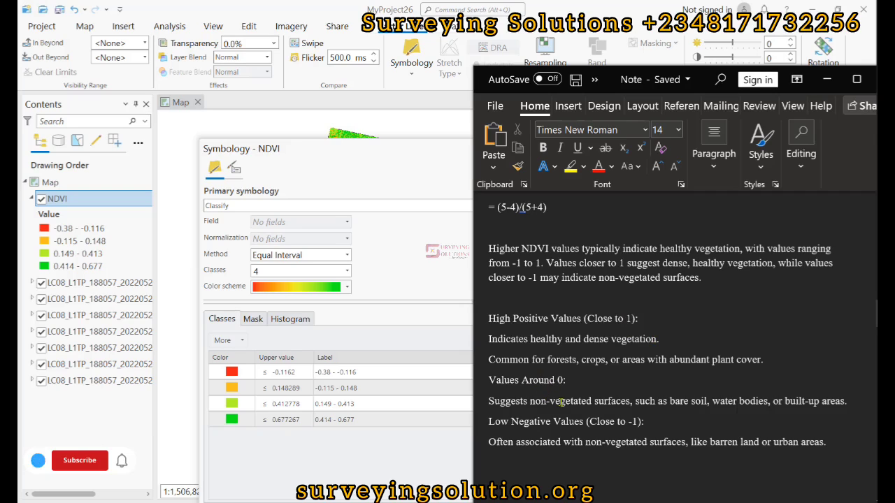
{"action": "left_click", "coordinate": [78, 460]}
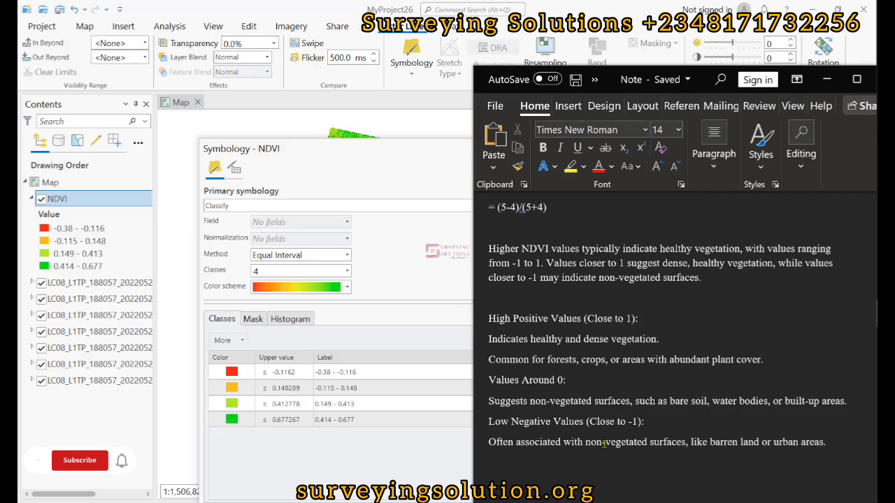
{"action": "left_click", "coordinate": [80, 460]}
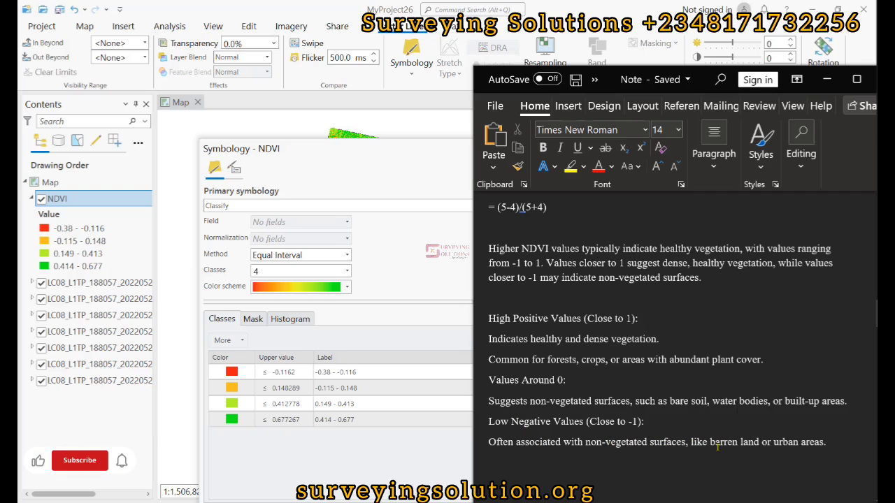
{"action": "left_click", "coordinate": [79, 460]}
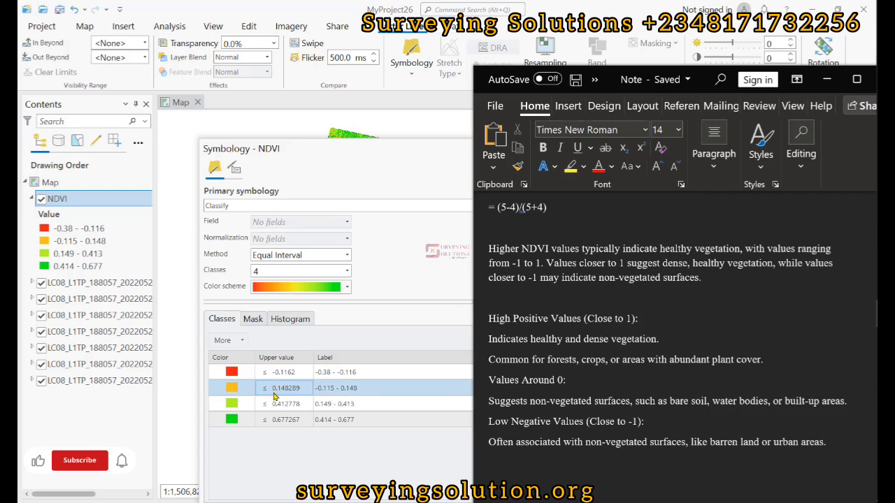
{"action": "left_click", "coordinate": [283, 402]}
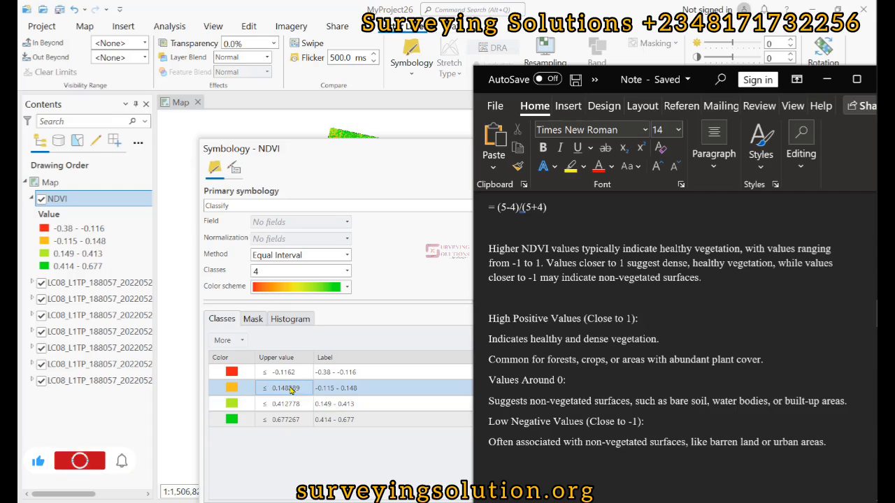
{"action": "left_click", "coordinate": [288, 403]}
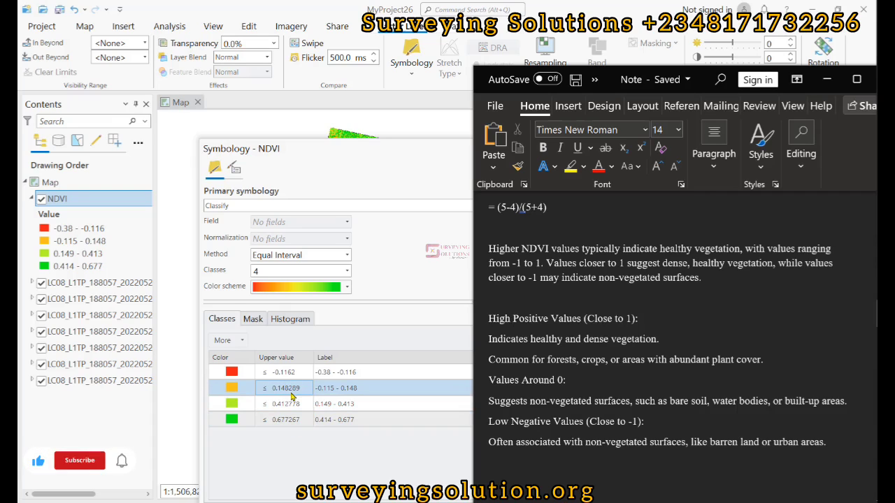
{"action": "left_click", "coordinate": [350, 420]}
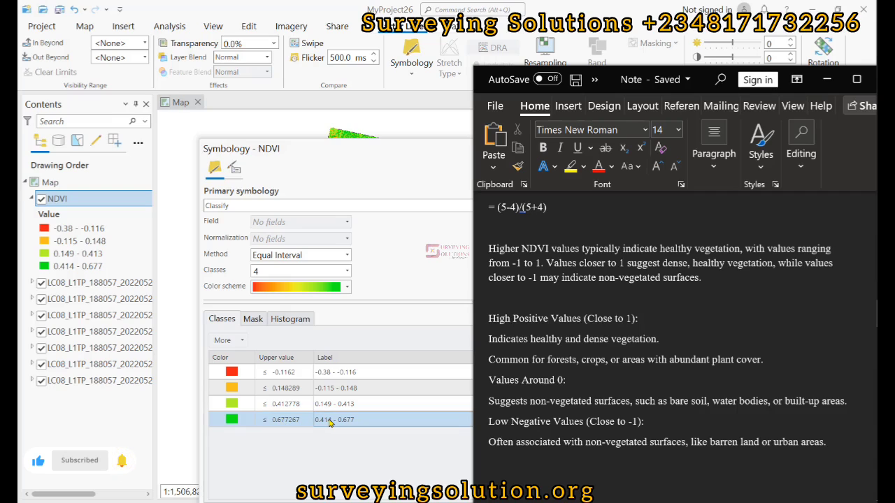
{"action": "left_click", "coordinate": [79, 460]}
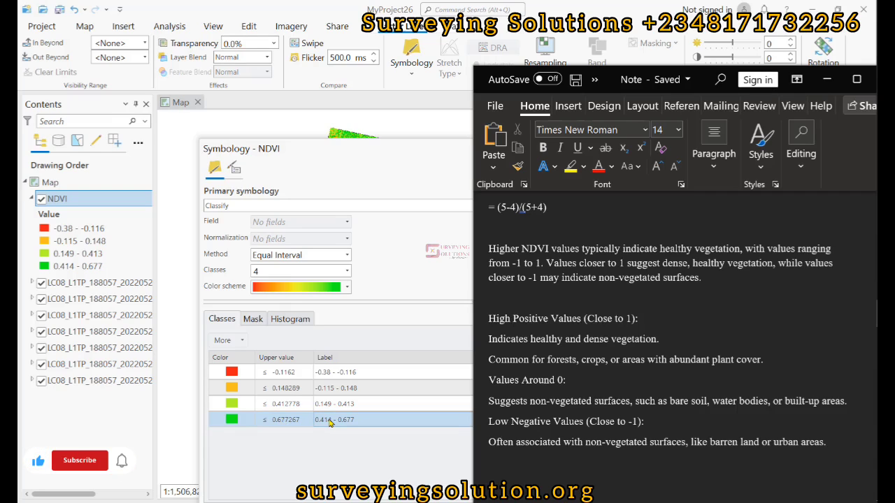
{"action": "left_click", "coordinate": [79, 461]}
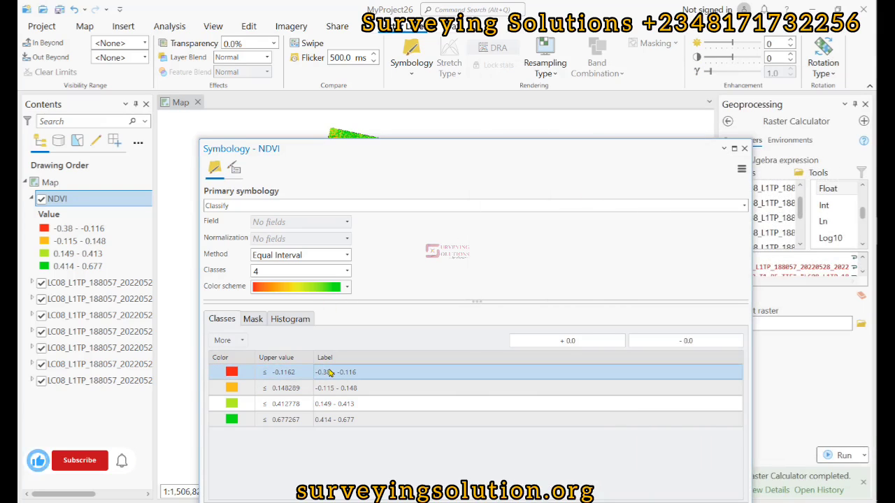
Step: Relabel the lowest class as Builtup Area and the highest as High Vegetation
{"action": "double_click", "coordinate": [343, 372]}
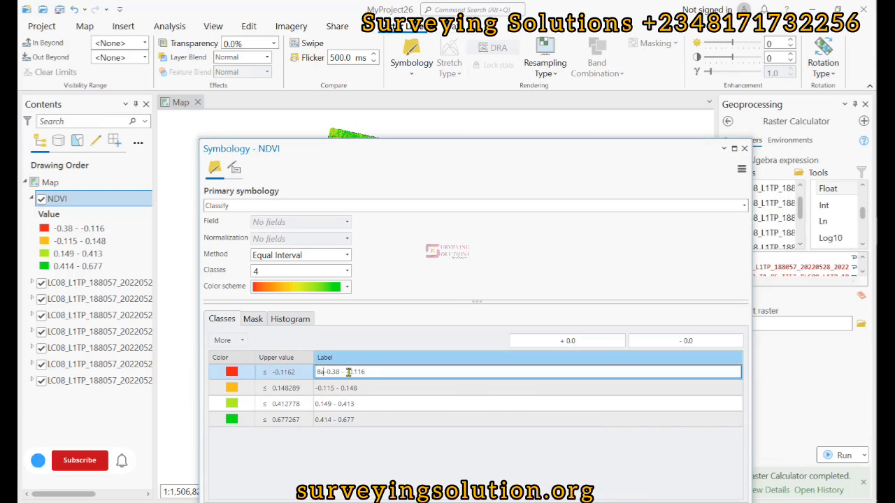
{"action": "type", "text": "Bare Earth"}
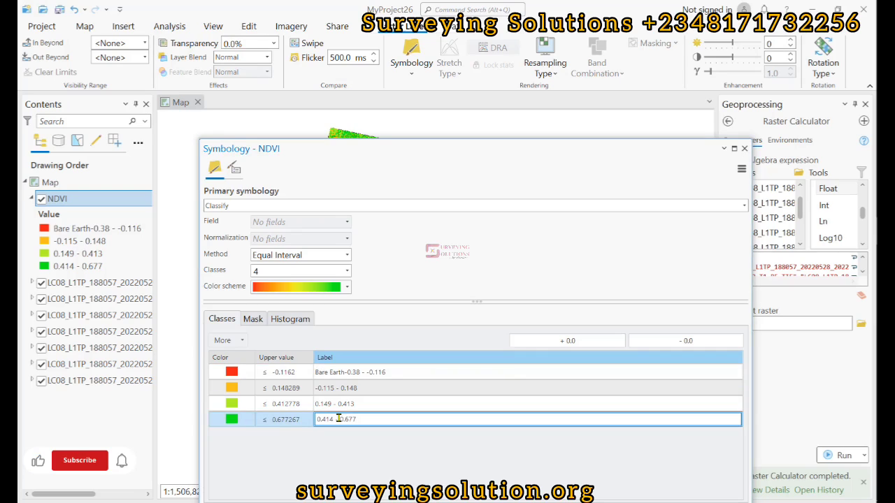
{"action": "left_click", "coordinate": [79, 461]}
{"action": "type", "text": "Veget"}
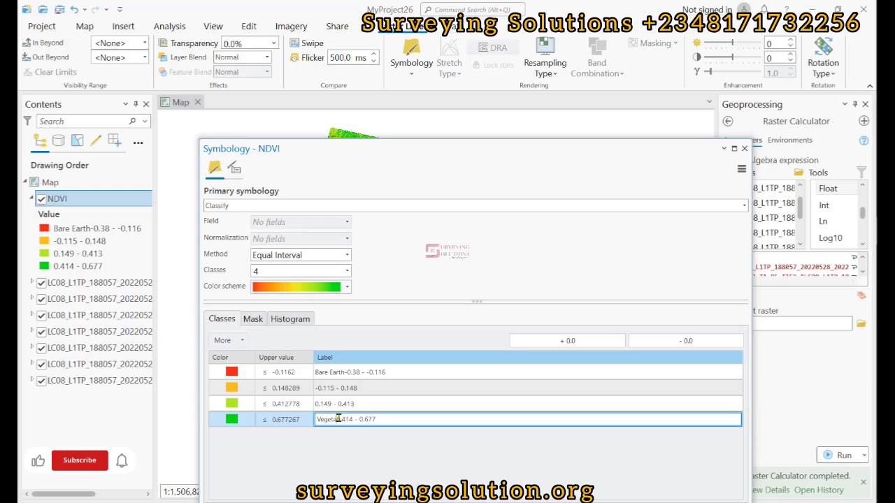
{"action": "type", "text": "area"}
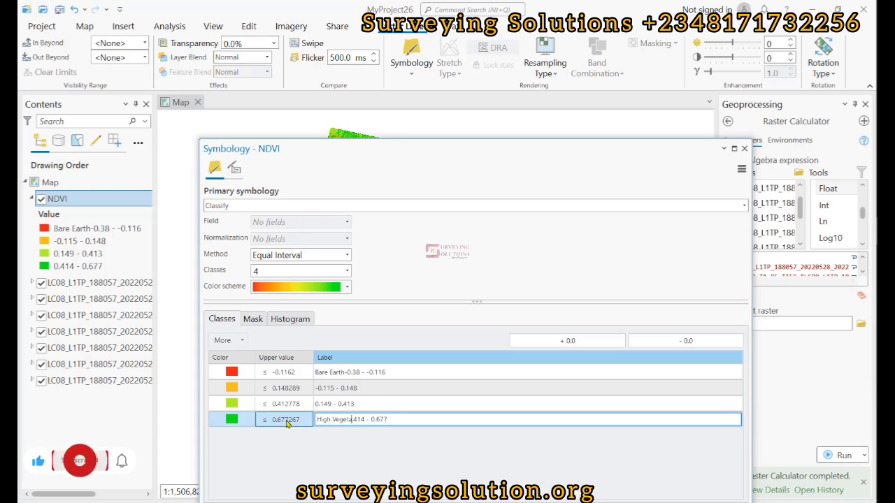
{"action": "left_click", "coordinate": [334, 403]}
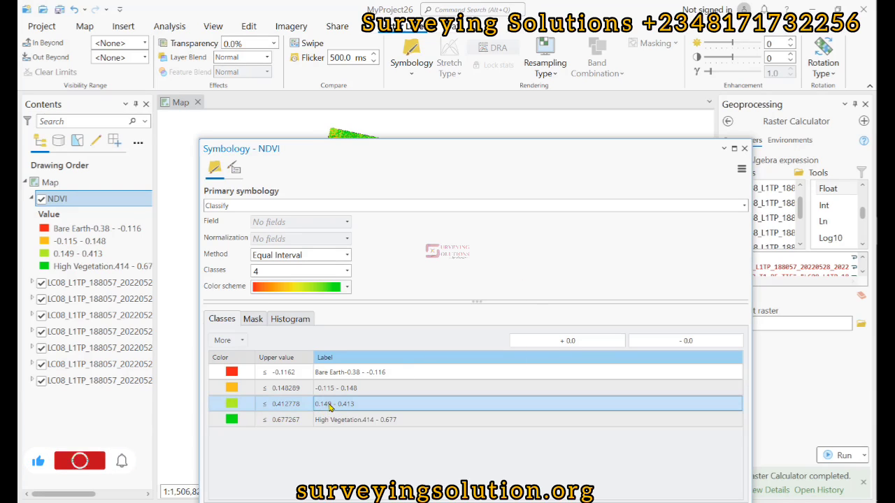
Step: Relabel the middle classes as Bare Earth and Forests, completing the four land-cover labels
{"action": "double_click", "coordinate": [342, 403]}
{"action": "type", "text": "Forests"}
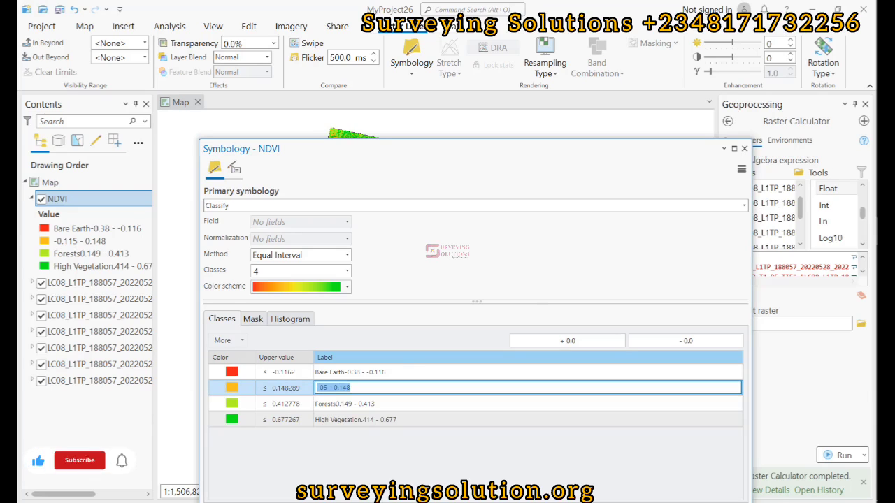
{"action": "type", "text": "Bare Earth"}
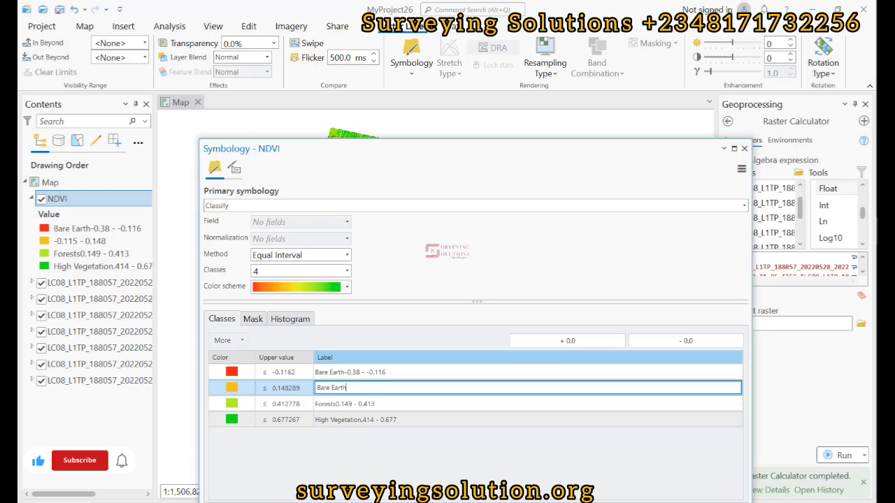
{"action": "left_click", "coordinate": [349, 372]}
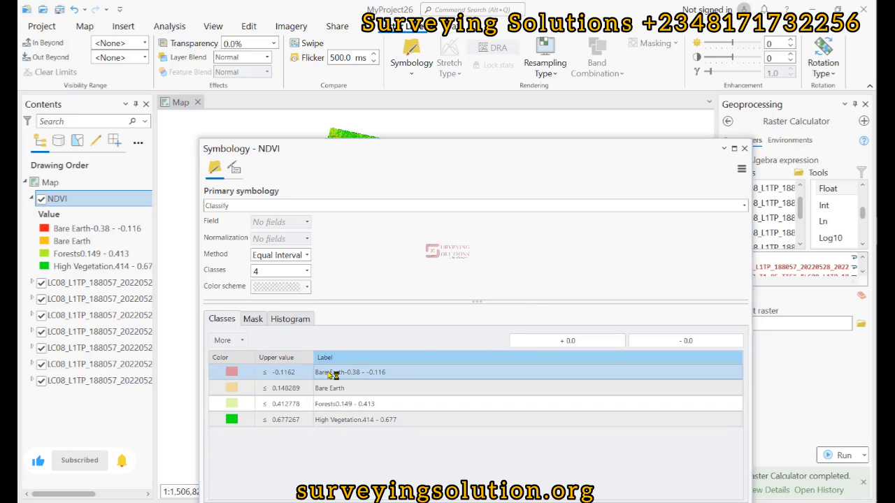
{"action": "left_click", "coordinate": [301, 286]}
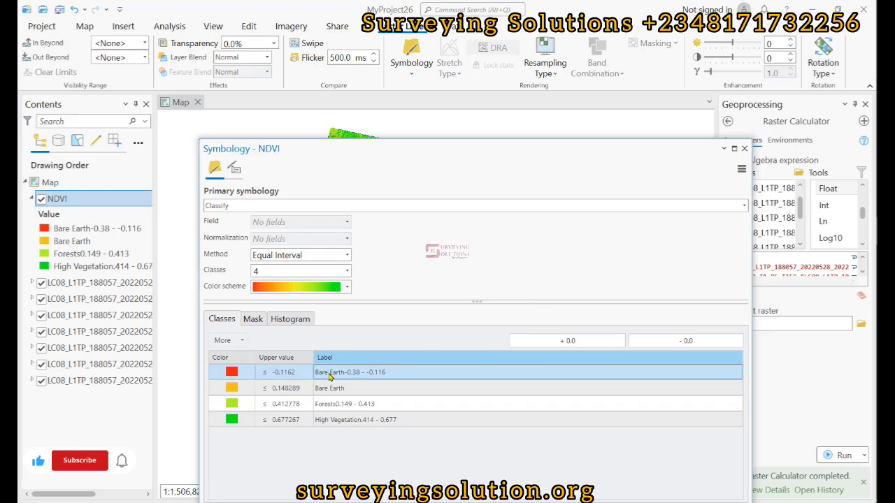
{"action": "double_click", "coordinate": [352, 372]}
{"action": "type", "text": "Builtip Area"}
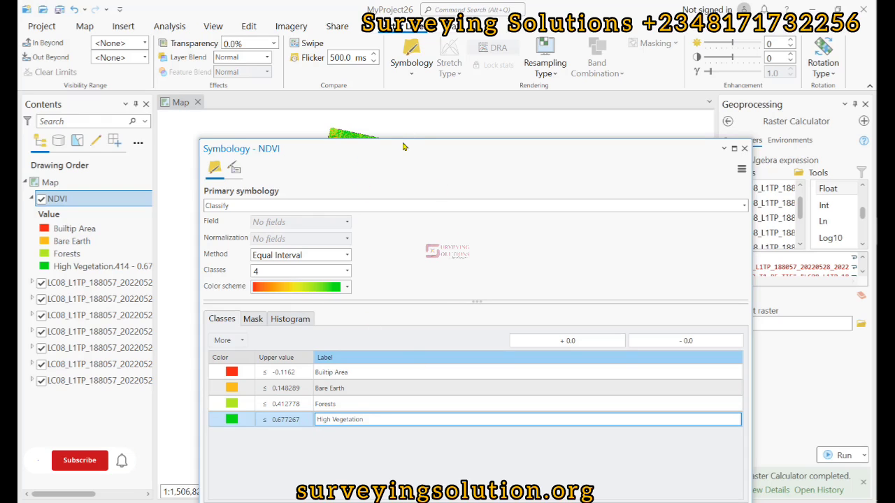
{"action": "left_click", "coordinate": [79, 460]}
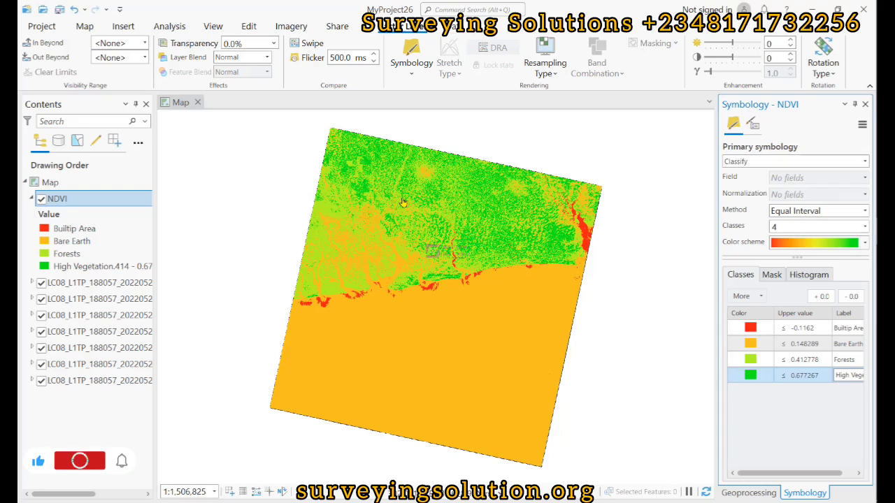
Step: Select the Builtup Area legend item and zoom into the four-class NDVI map's vegetation pattern
{"action": "left_click", "coordinate": [79, 460]}
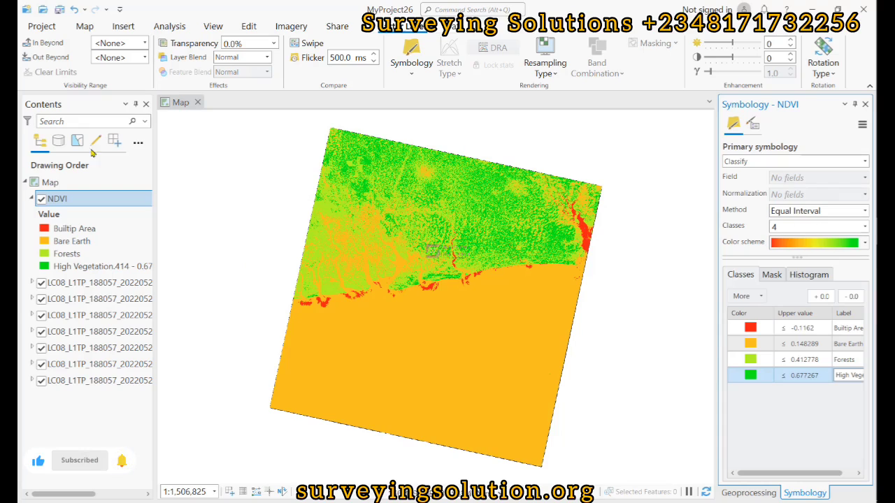
{"action": "left_click", "coordinate": [74, 229]}
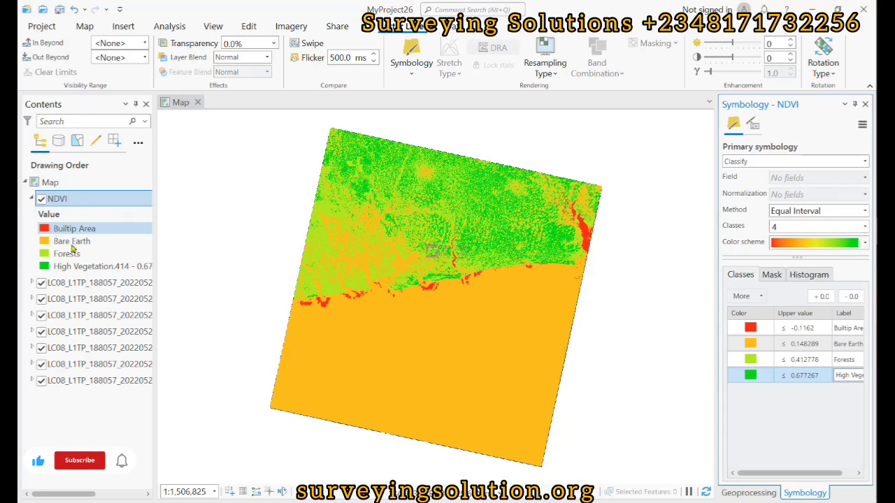
{"action": "left_click", "coordinate": [78, 460]}
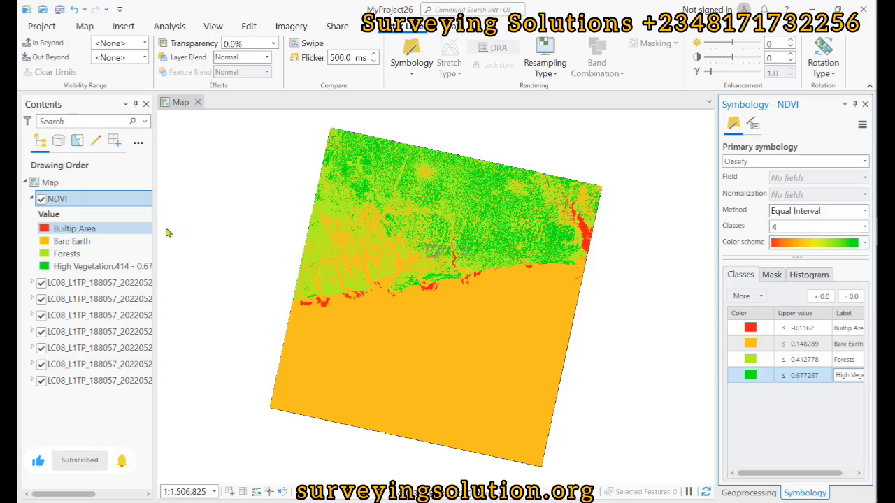
{"action": "scroll", "scroll_direction": "up", "scroll_amount": 3}
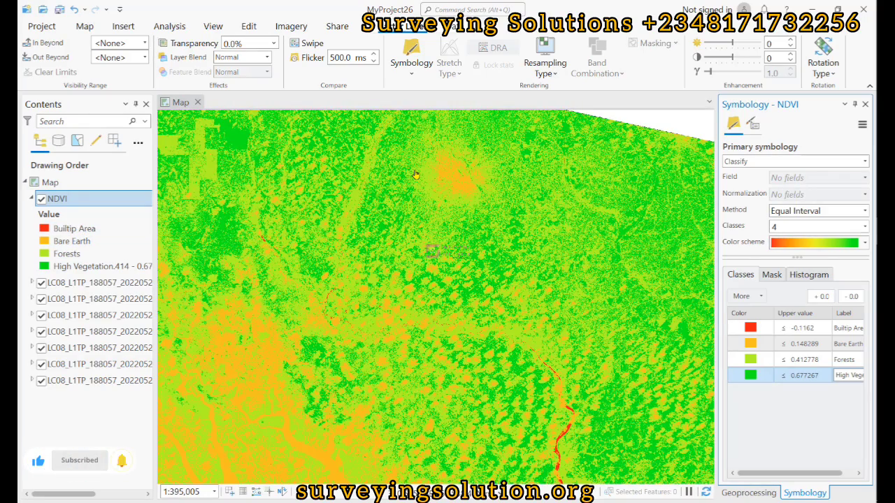
{"action": "scroll", "scroll_direction": "down", "scroll_amount": 3}
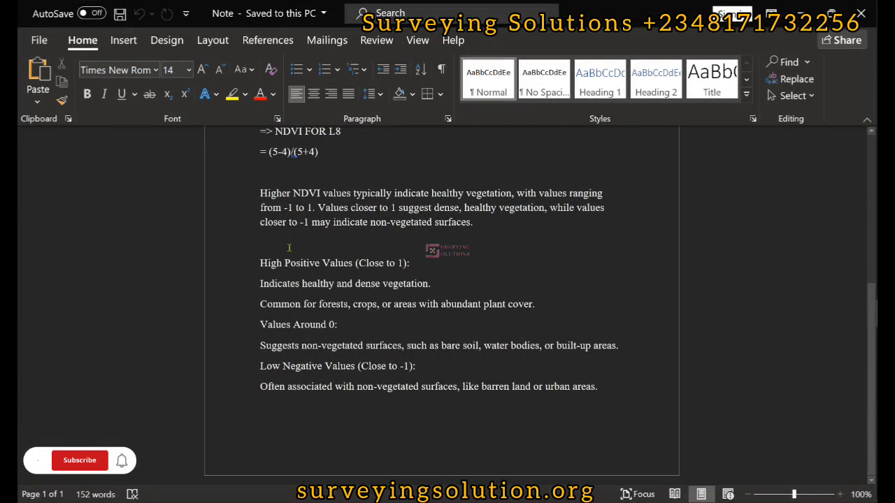
Step: Review the Word notes on high, near-zero and negative NDVI values
{"action": "left_click", "coordinate": [78, 460]}
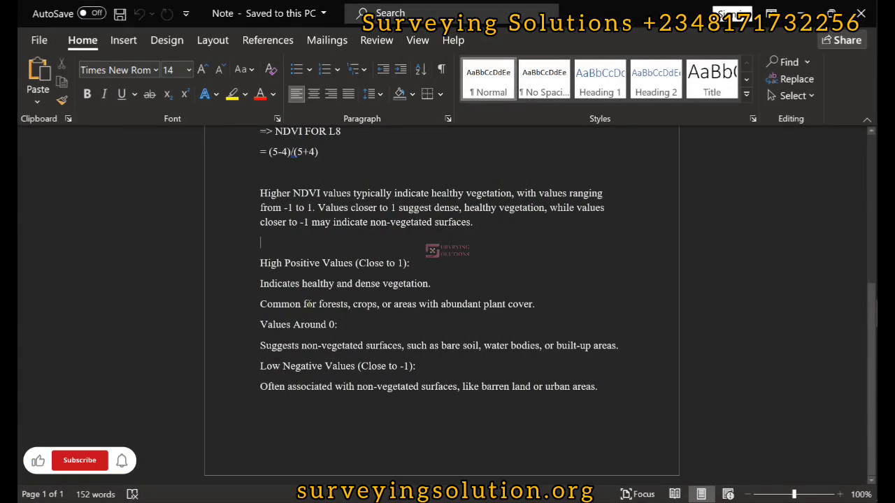
{"action": "left_click", "coordinate": [78, 460]}
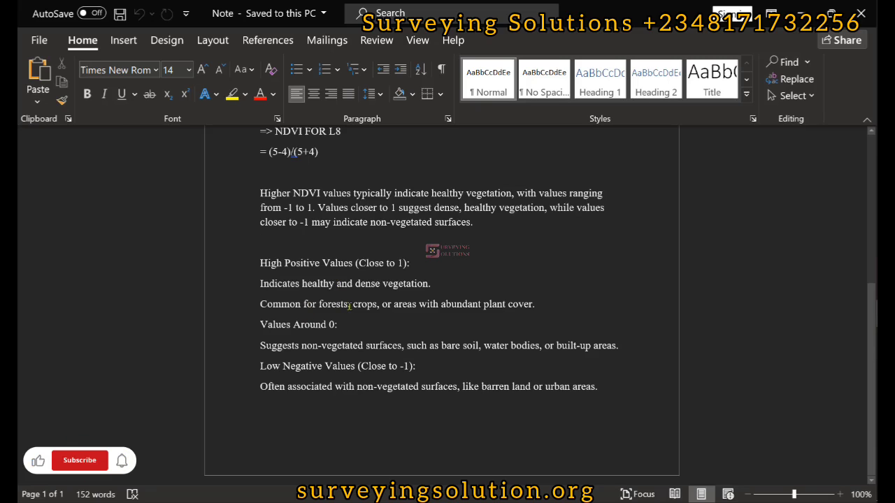
{"action": "left_click", "coordinate": [78, 460]}
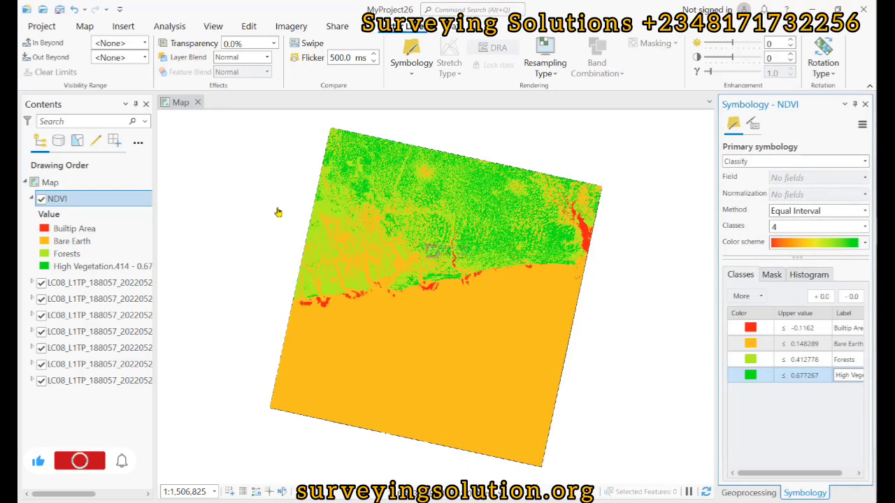
Step: Return to the ArcGIS Pro map showing all four labelled NDVI classes
{"action": "left_click", "coordinate": [78, 462]}
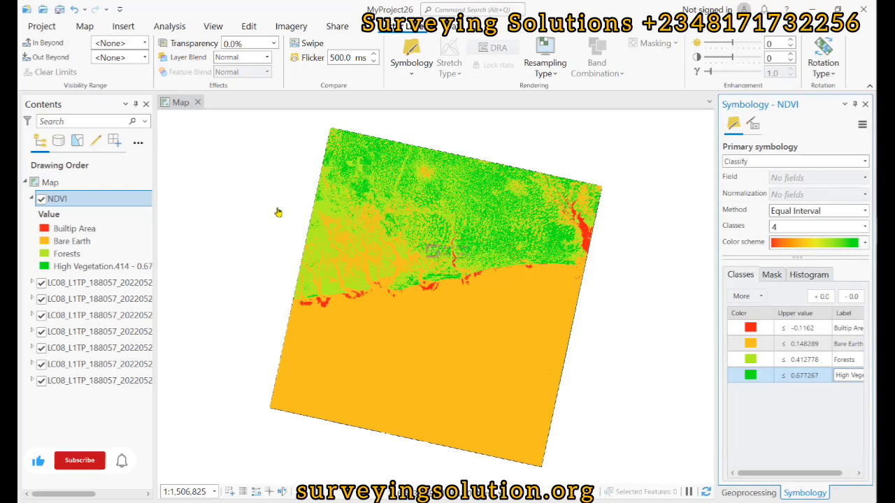
{"action": "left_click", "coordinate": [80, 460]}
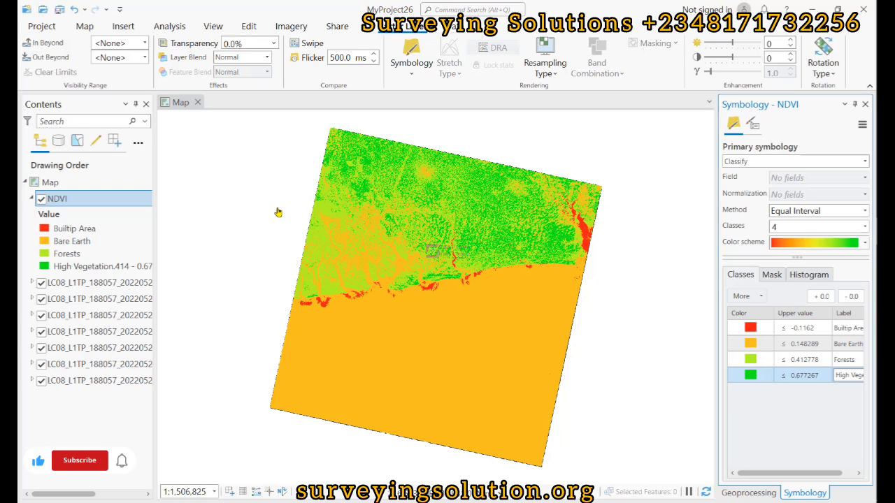
{"action": "left_click", "coordinate": [79, 460]}
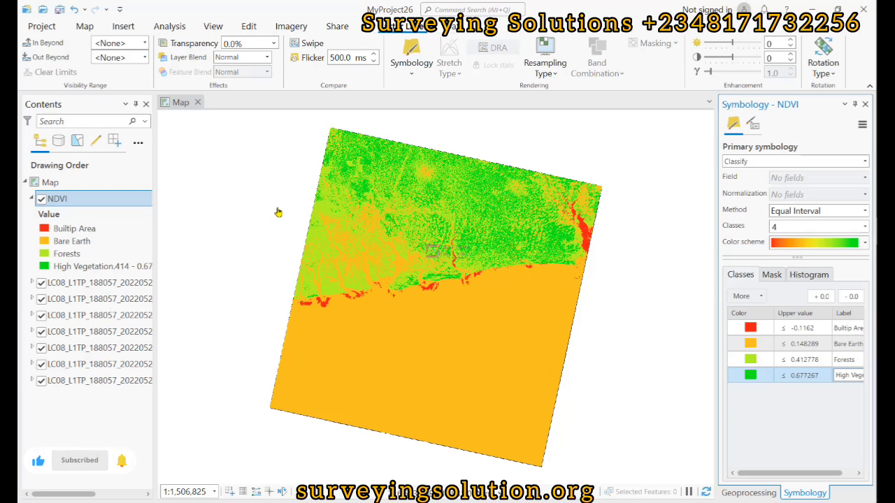